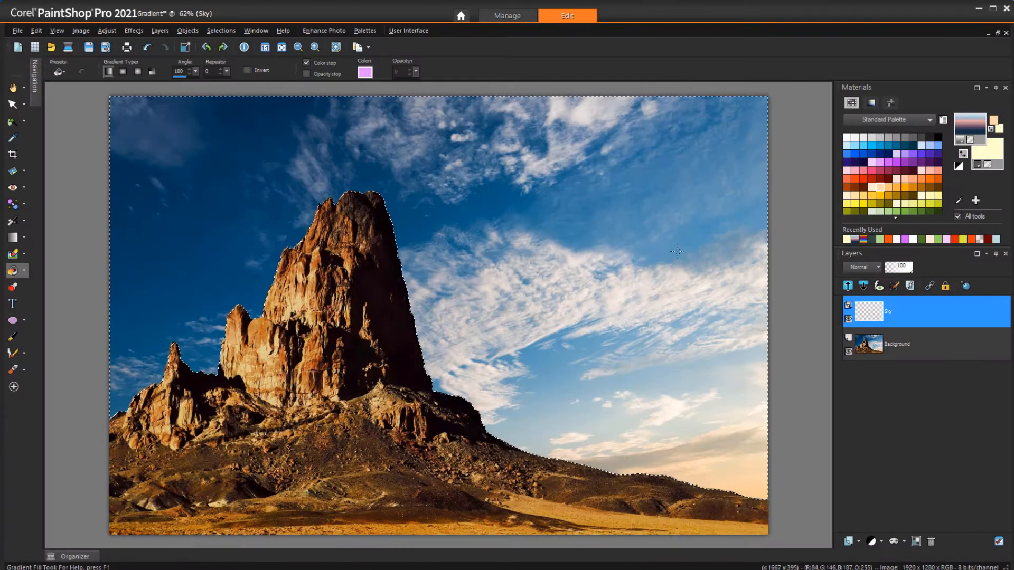
Step: Fill the selected sky with a vertical dark-blue-to-pale gradient from top to bottom
left_click_drag(438, 98, 439, 500)
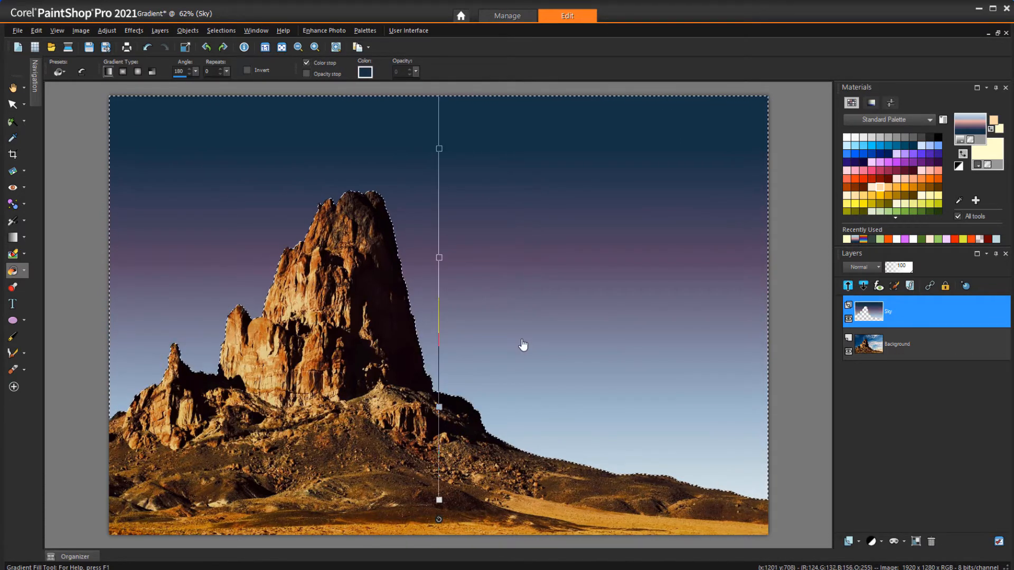
mouse_move(788, 245)
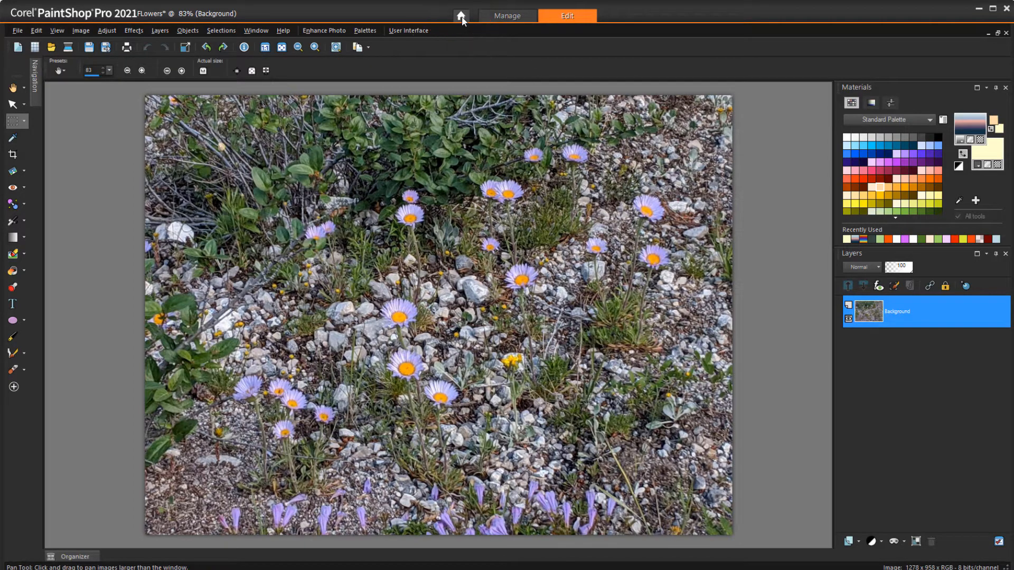
Step: Show the Welcome screen Store filtered to Creative Content only and browse the products
left_click(460, 14)
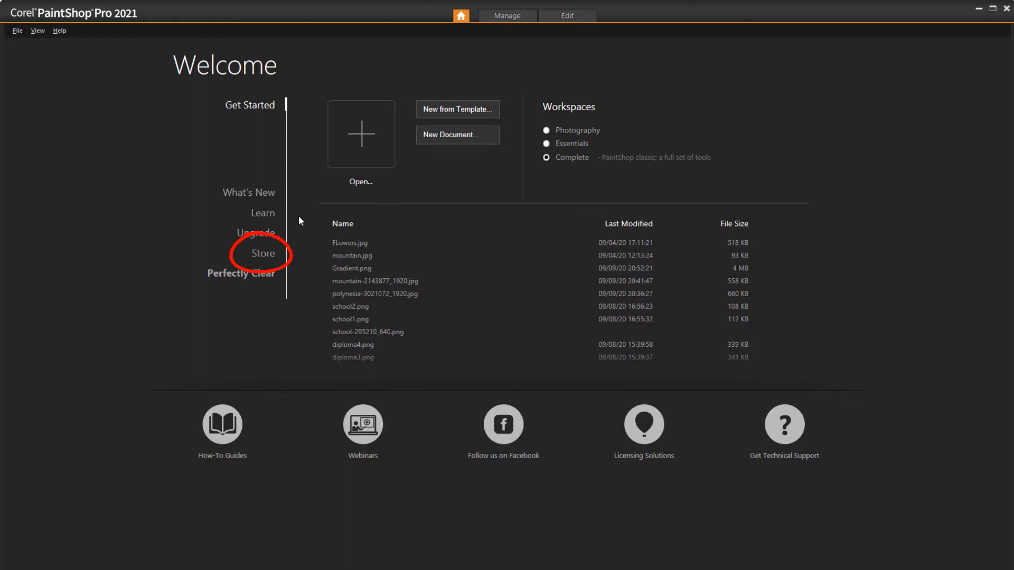
left_click(263, 253)
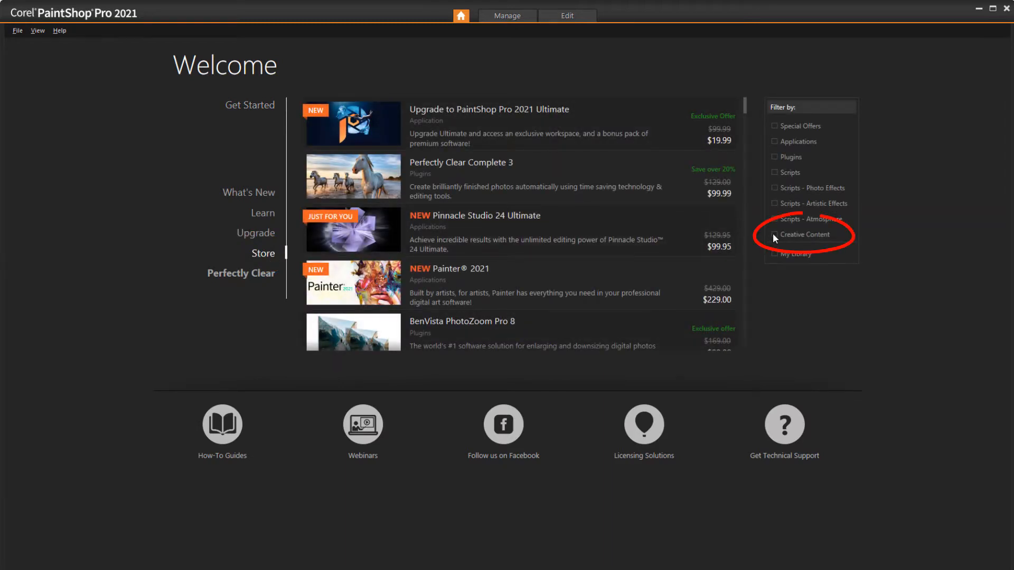
left_click(774, 236)
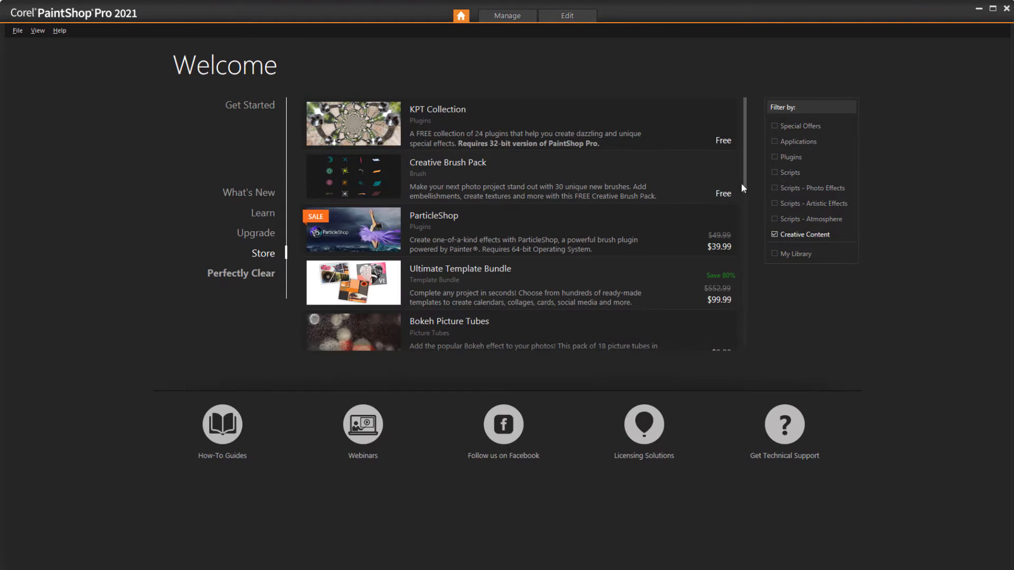
scroll("down", 3)
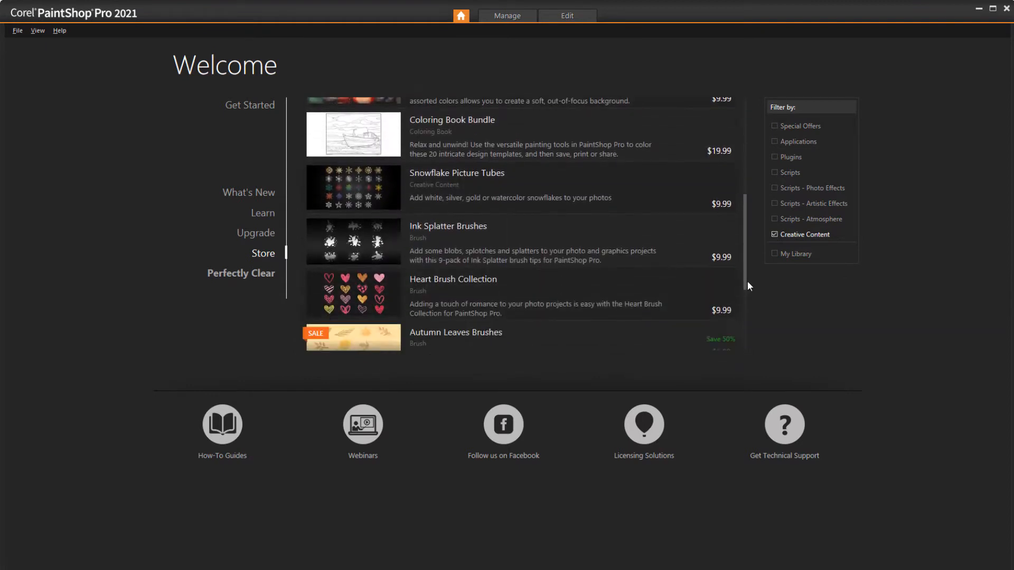
scroll("down", 3)
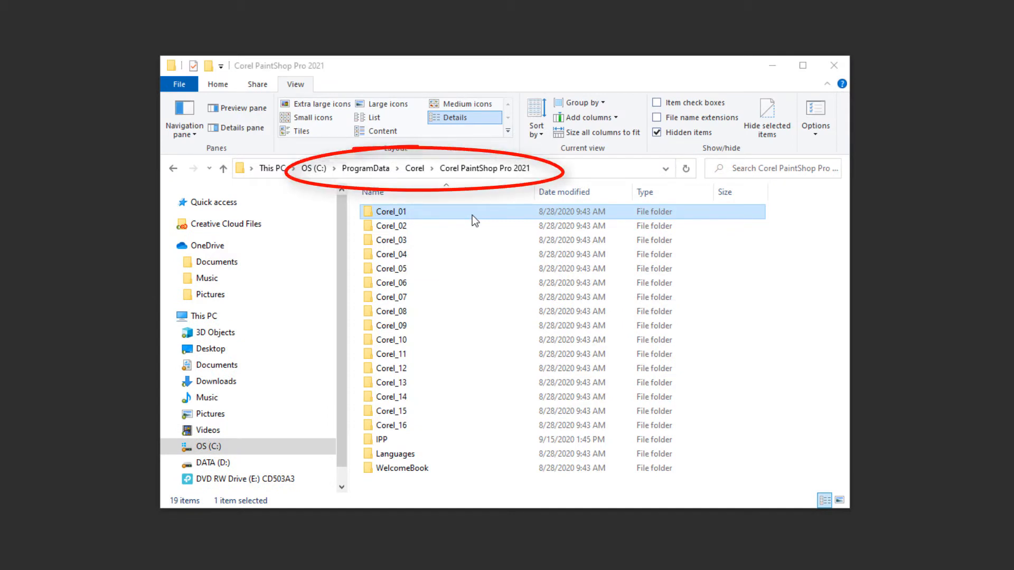
Step: Browse into the Corel_06 folder of gradient files under ProgramData and select one
left_click(657, 132)
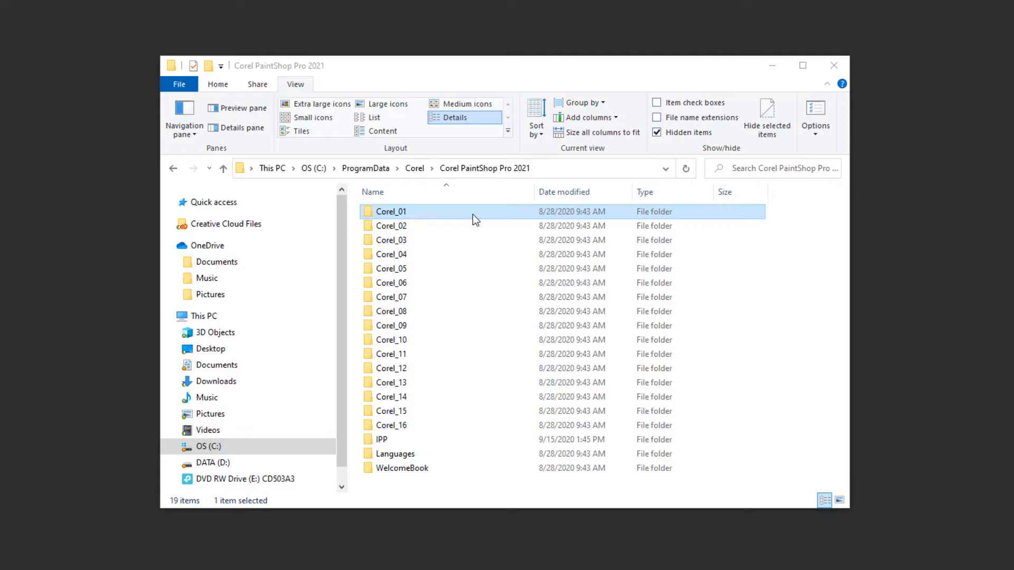
double_click(389, 212)
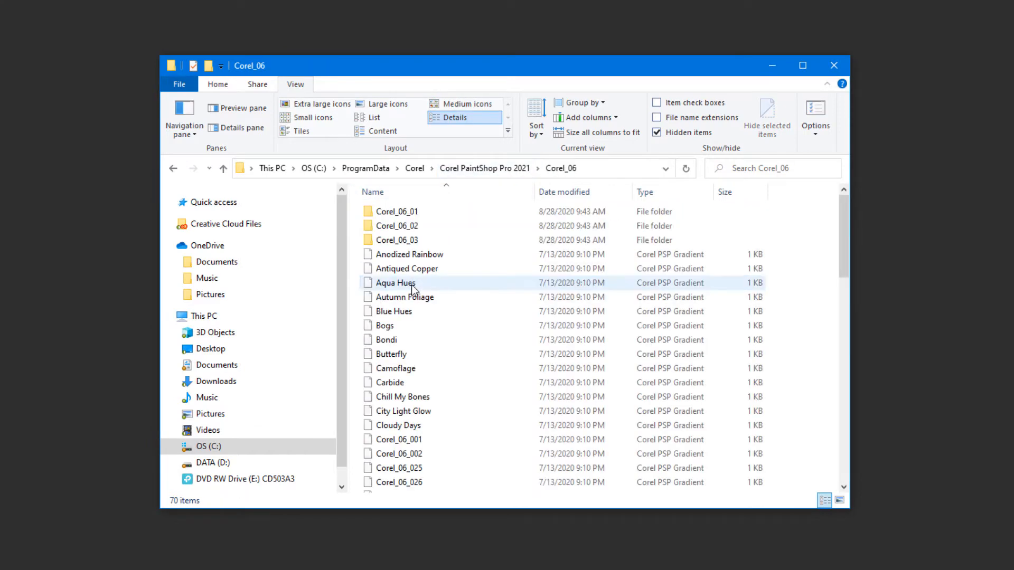
left_click(223, 168)
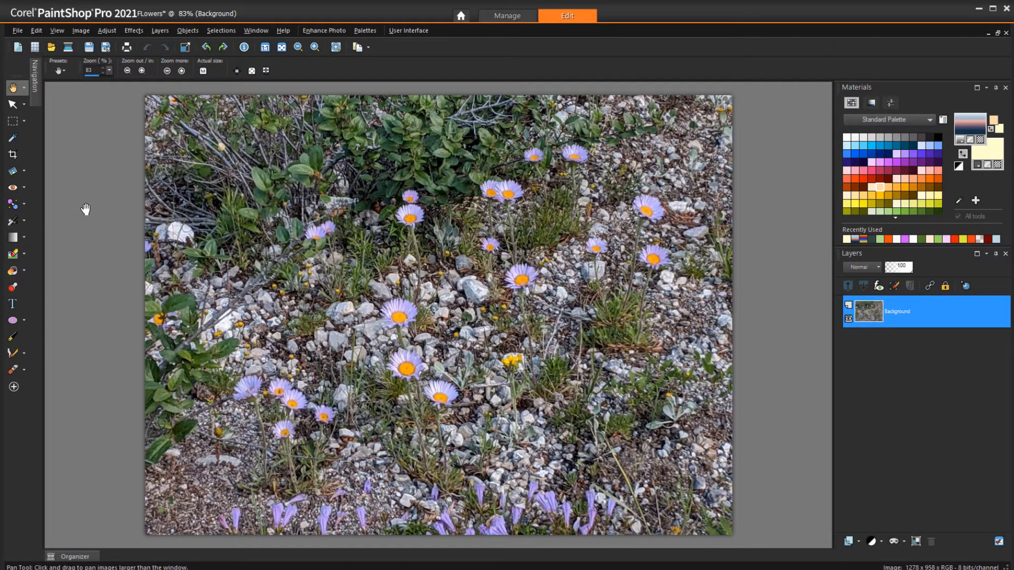
mouse_move(86, 162)
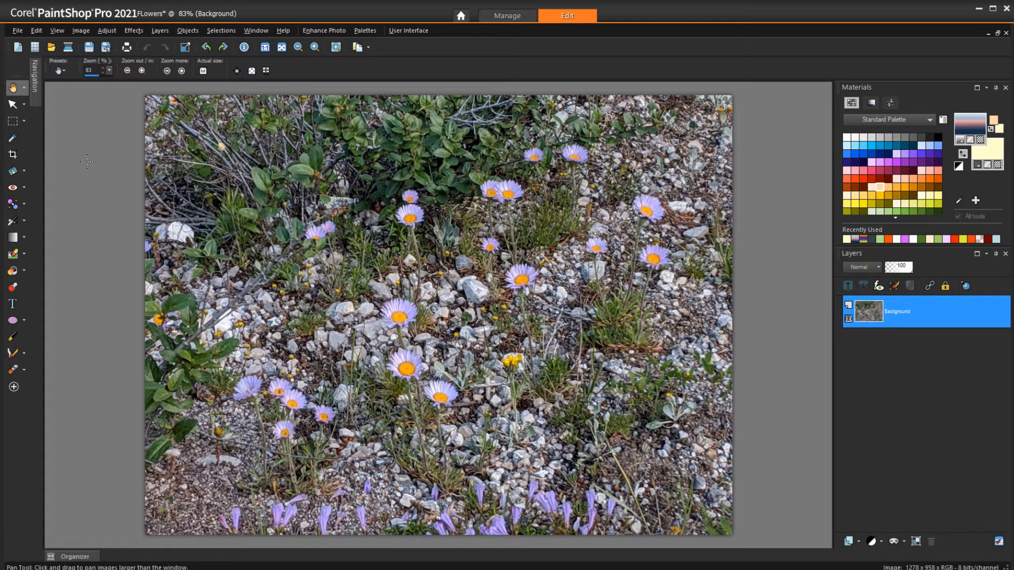
Step: Review the File Locations preferences list of resource file types via File > Preferences
left_click(17, 31)
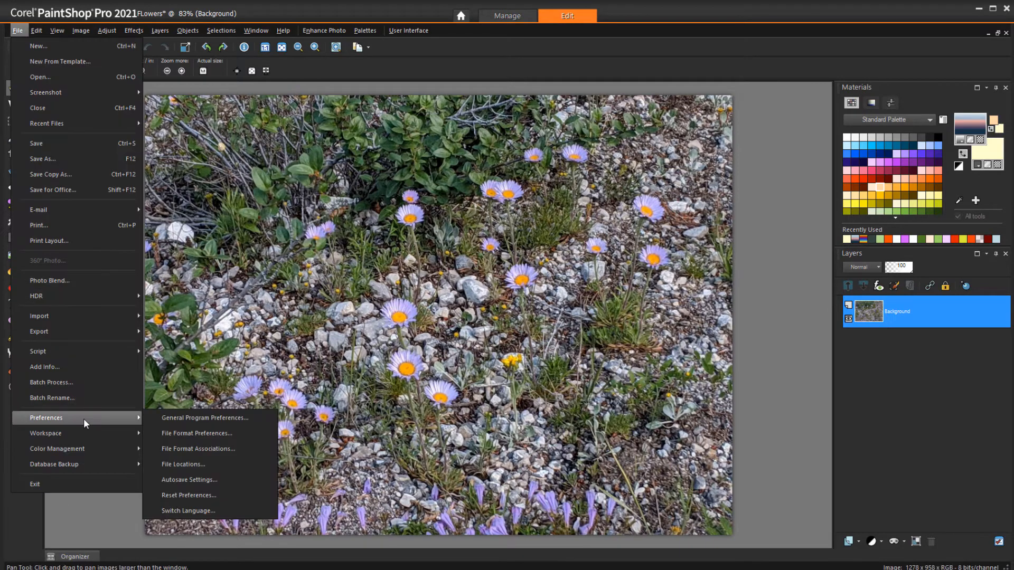
left_click(182, 464)
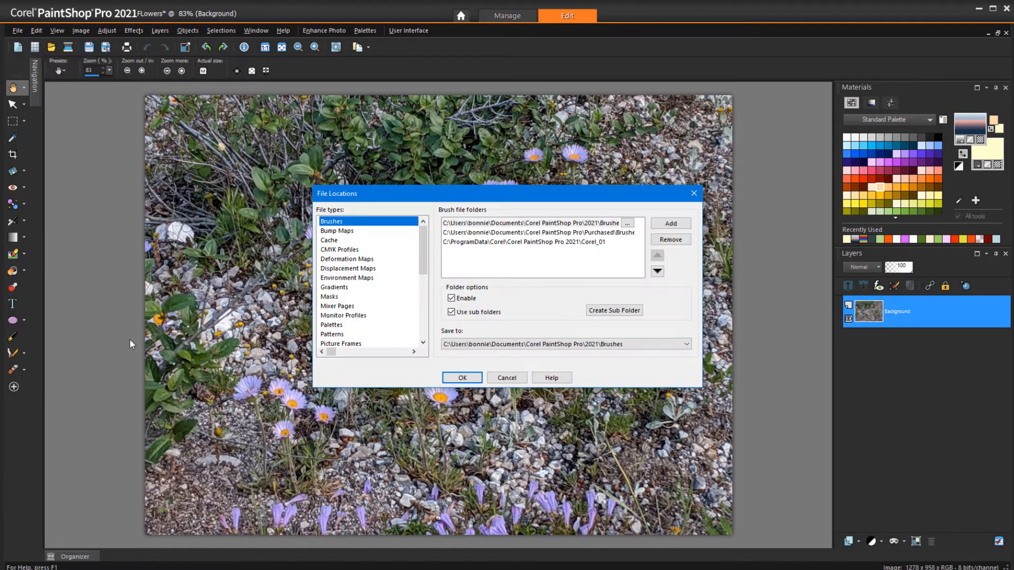
scroll("down", 3)
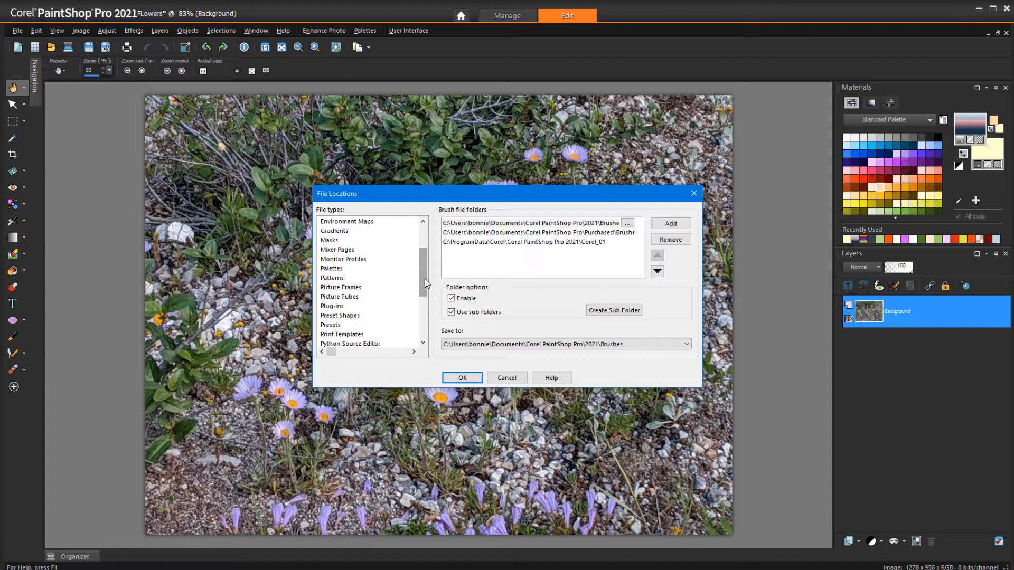
left_click(339, 295)
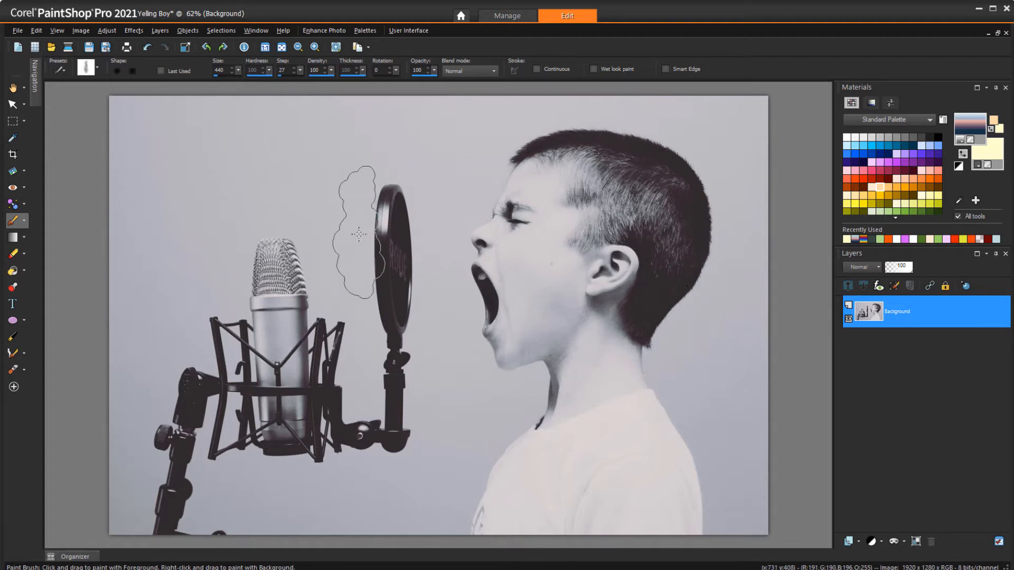
Step: Trace a Freehand Selection outline around the boy's face and head
left_click(10, 120)
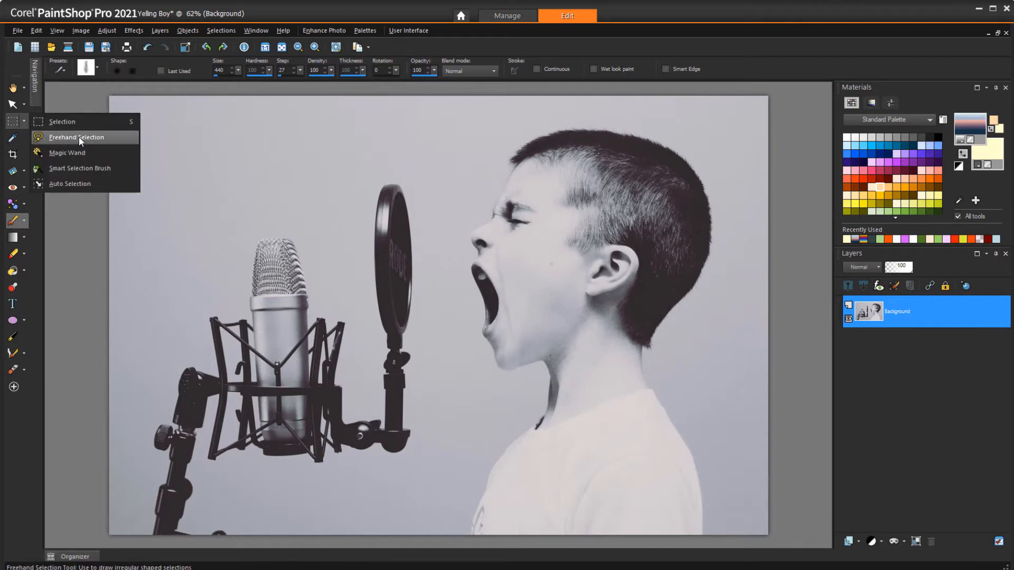
left_click(76, 138)
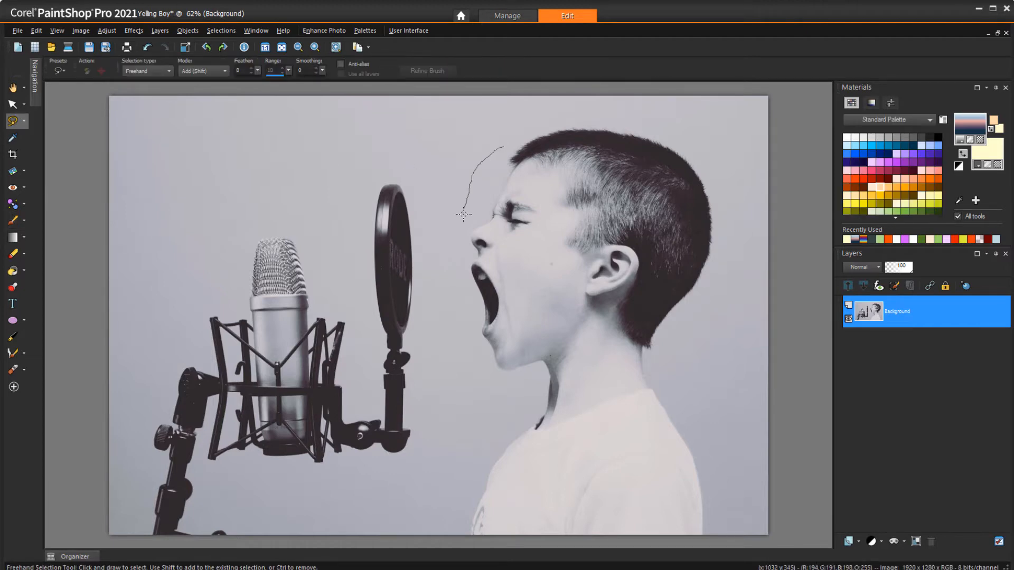
left_click_drag(464, 214, 655, 332)
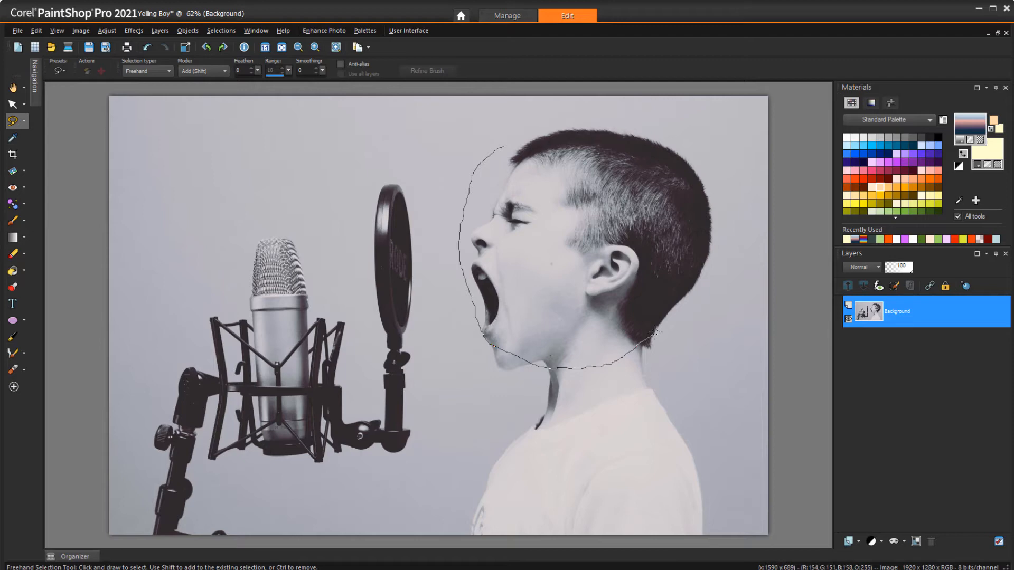
left_click_drag(659, 333, 600, 136)
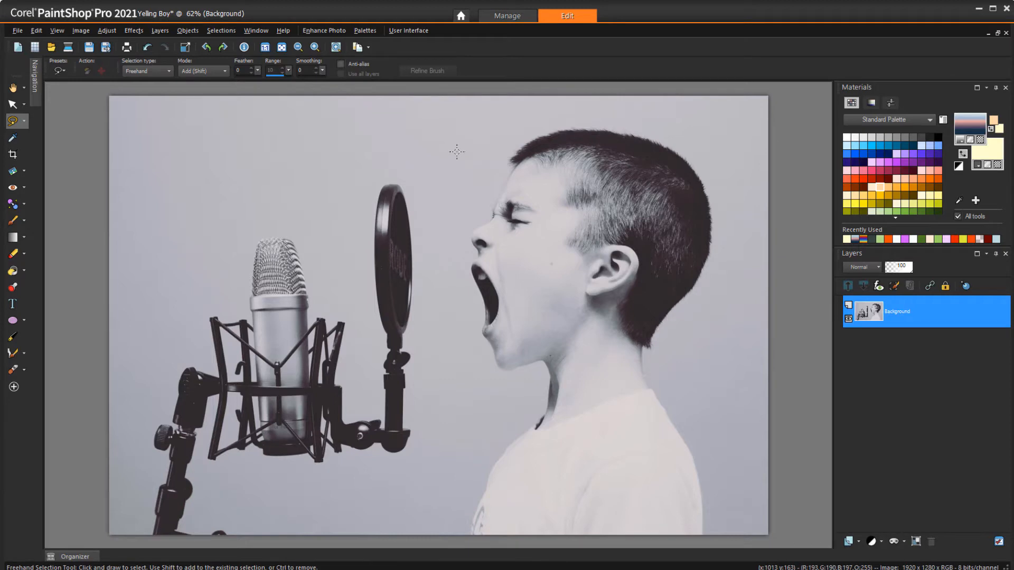
Step: Turn on Use classic Material Properties in General Program Preferences > Palettes and apply it
left_click(16, 30)
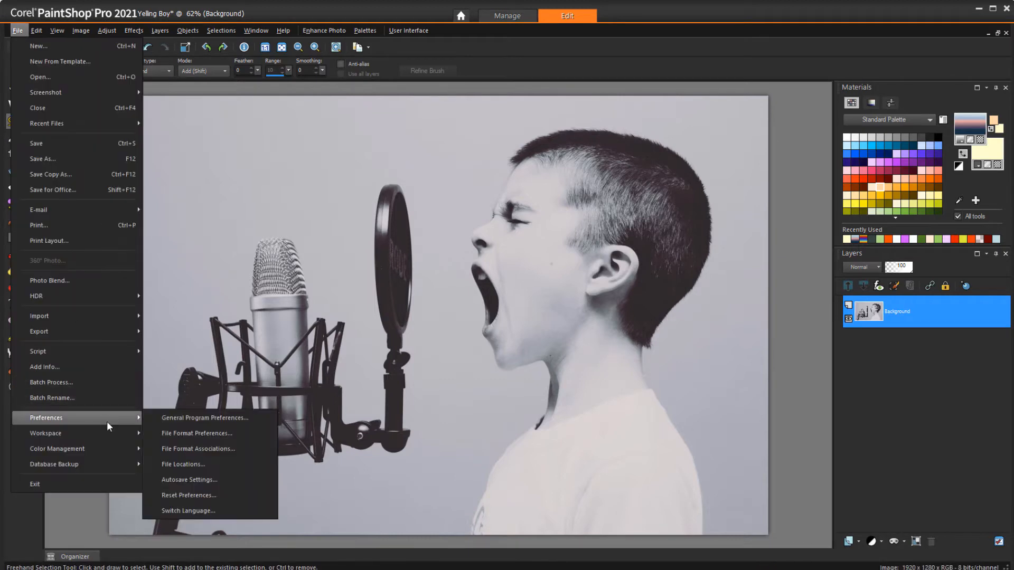
mouse_move(204, 418)
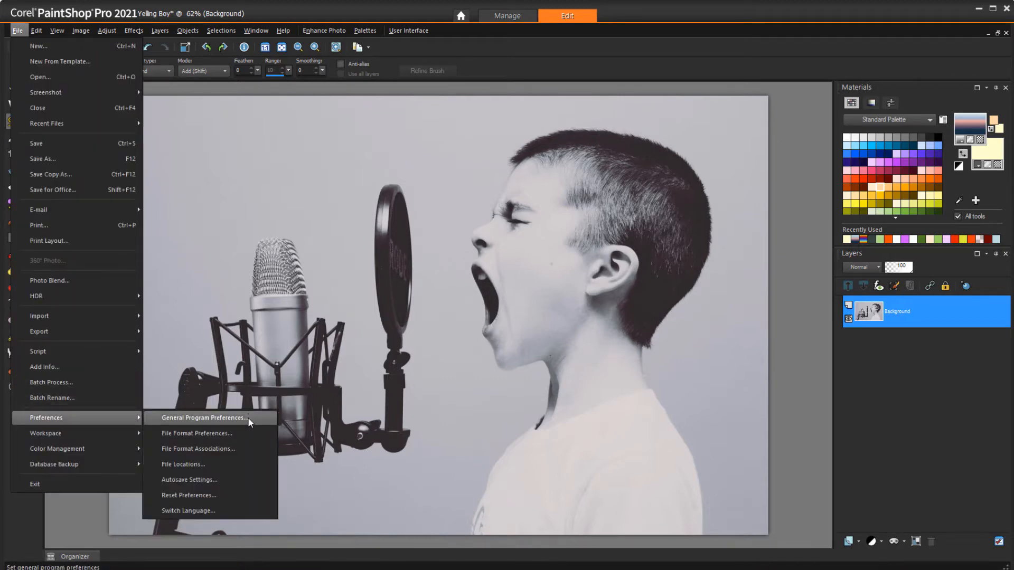
left_click(203, 418)
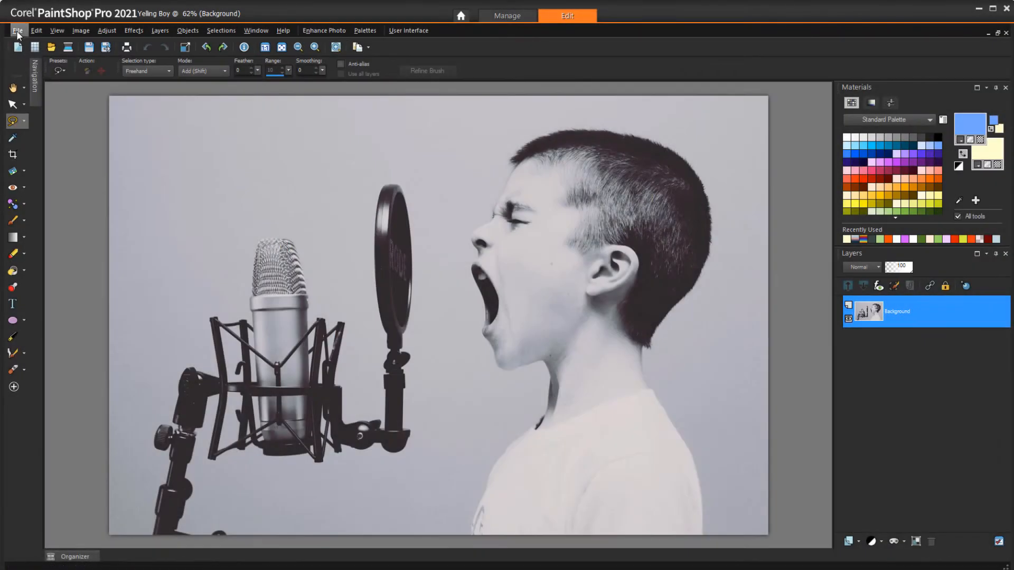
left_click(18, 30)
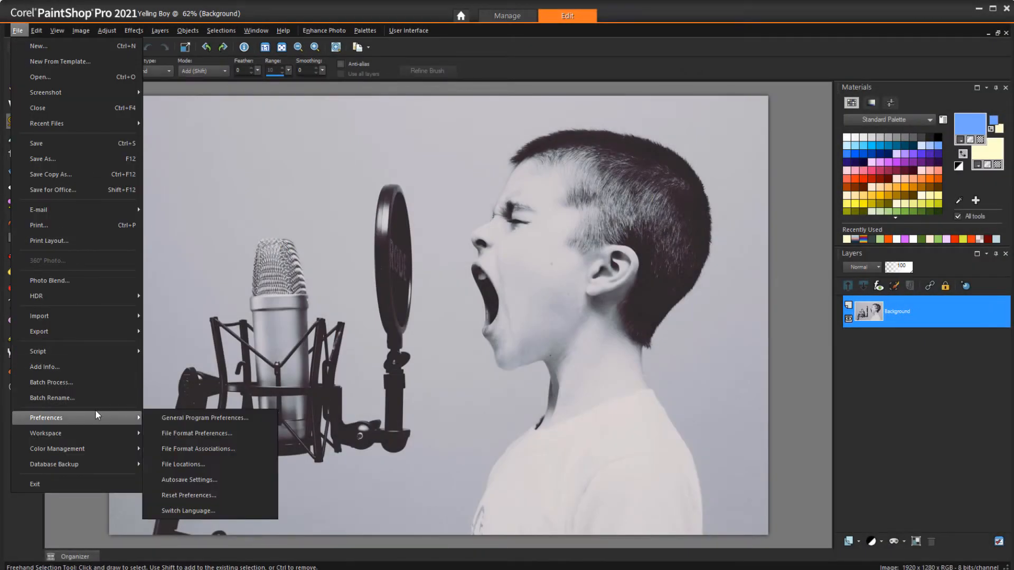
left_click(204, 417)
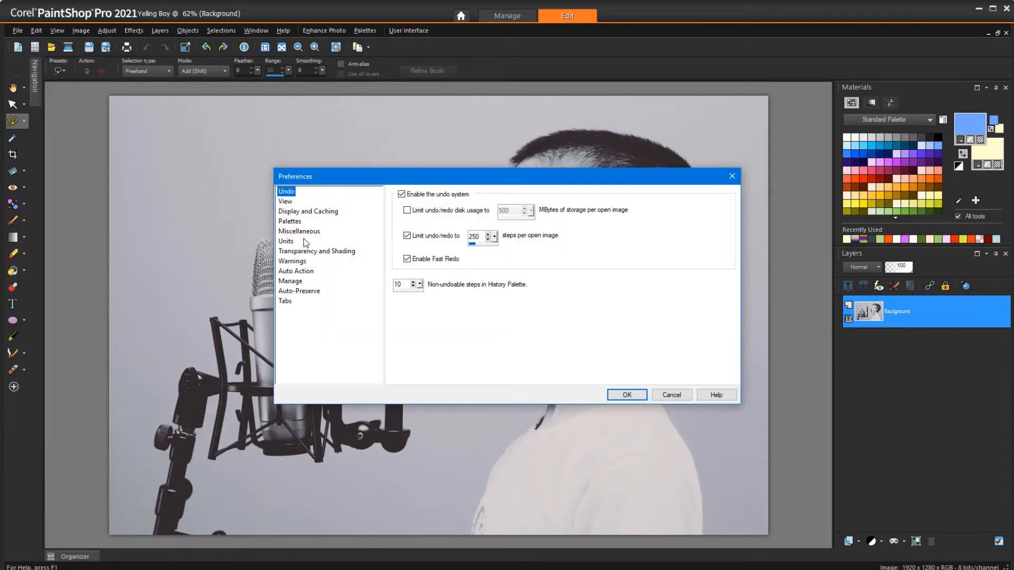
left_click(289, 221)
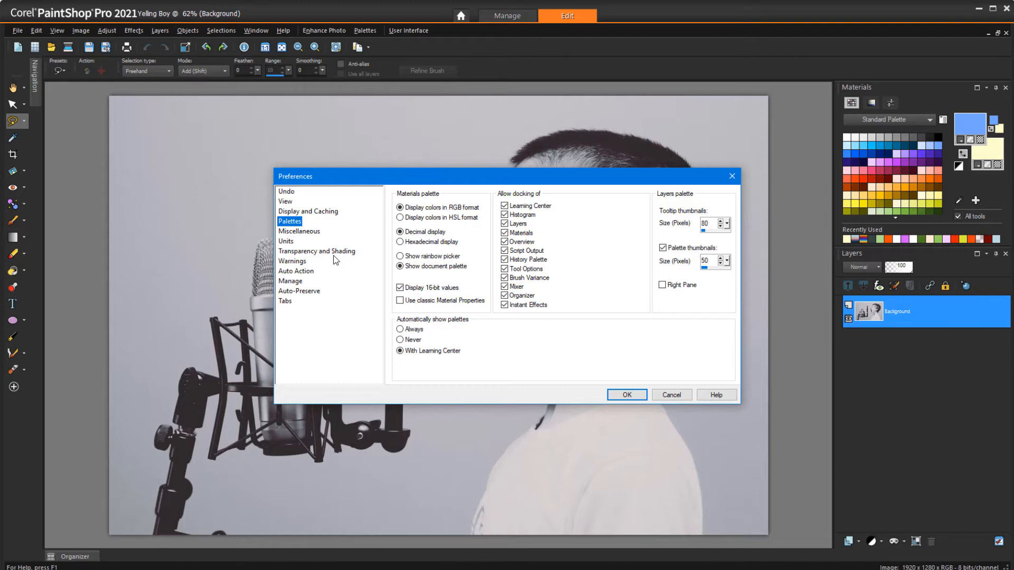
left_click(400, 299)
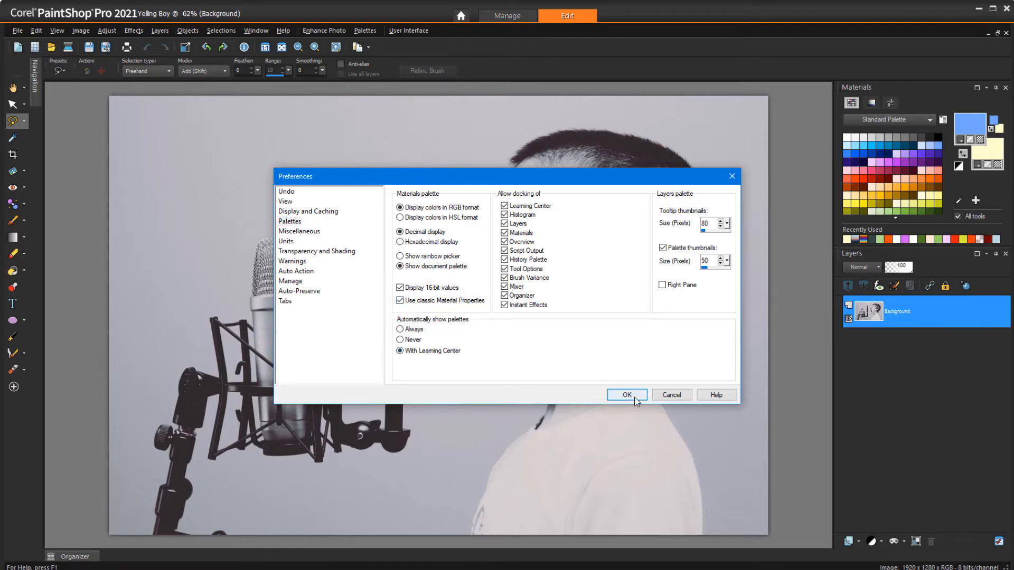
left_click(625, 394)
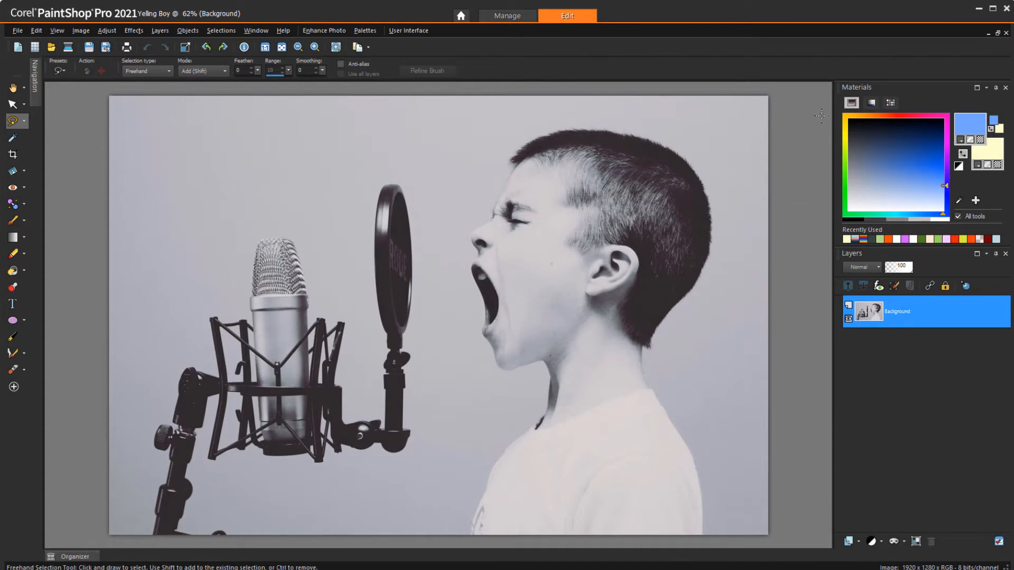
left_click(871, 102)
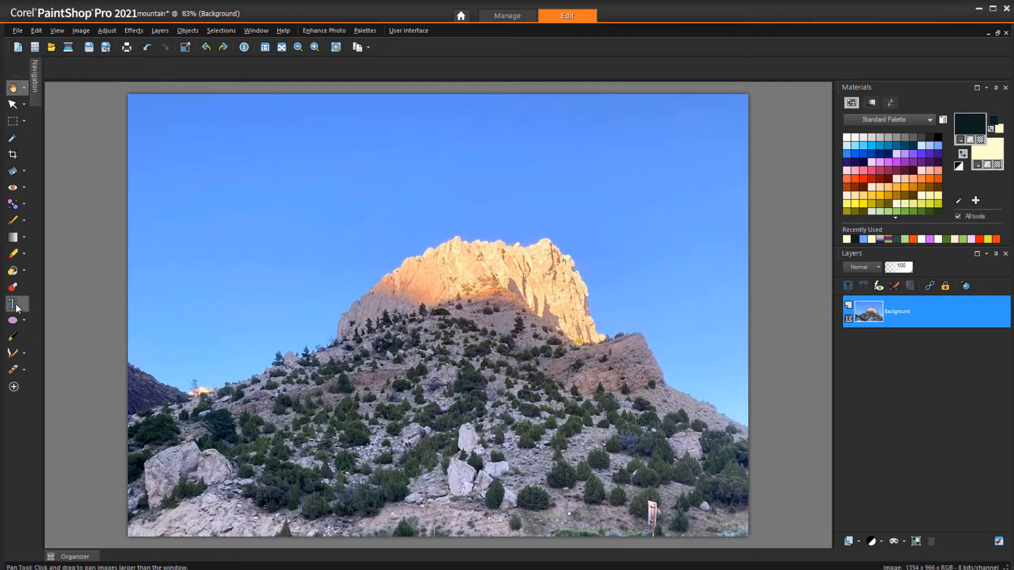
Step: Add WYOMING! as vector text in the sky, then select it as an object
left_click(12, 304)
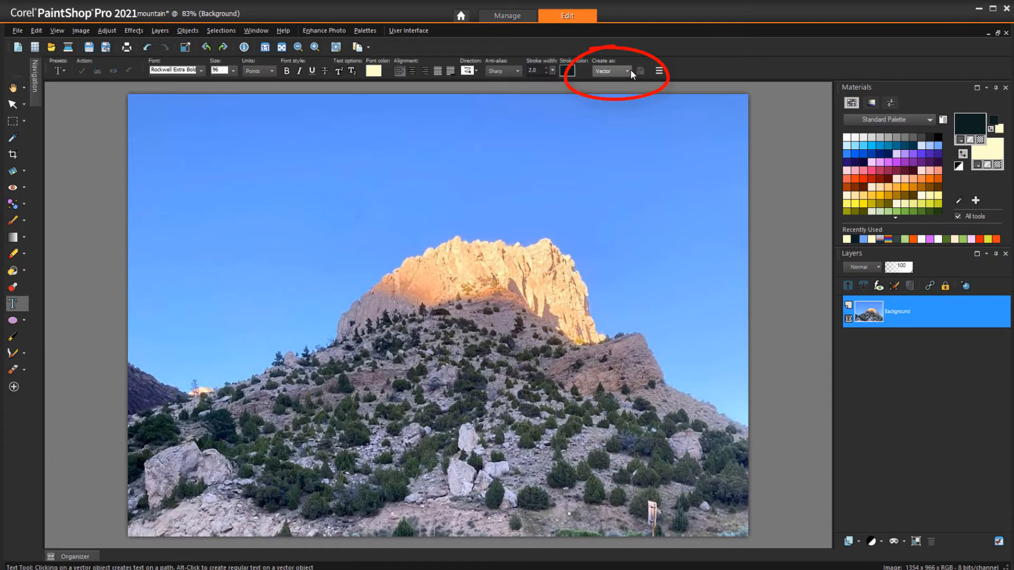
left_click(218, 186)
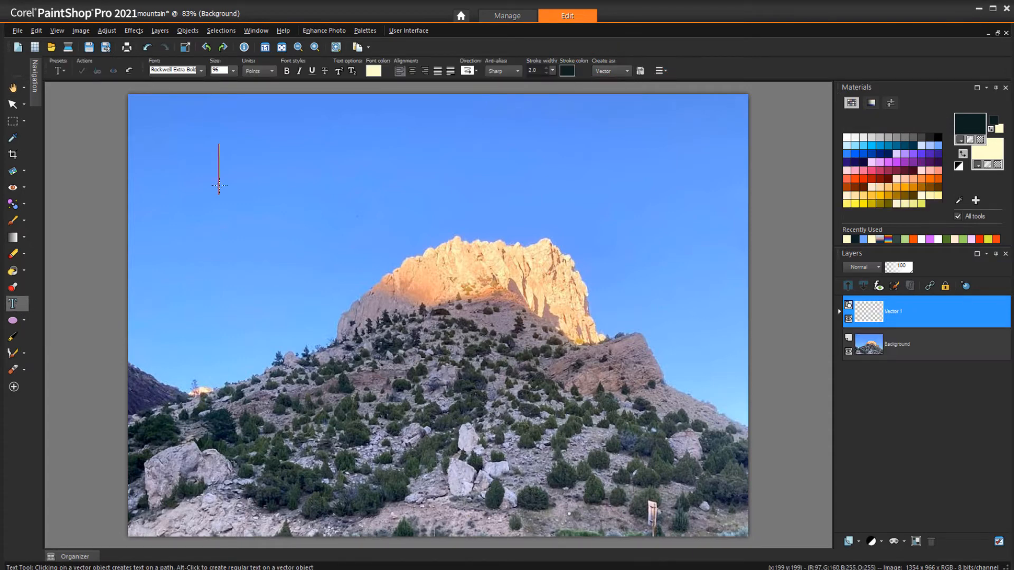
left_click(81, 71)
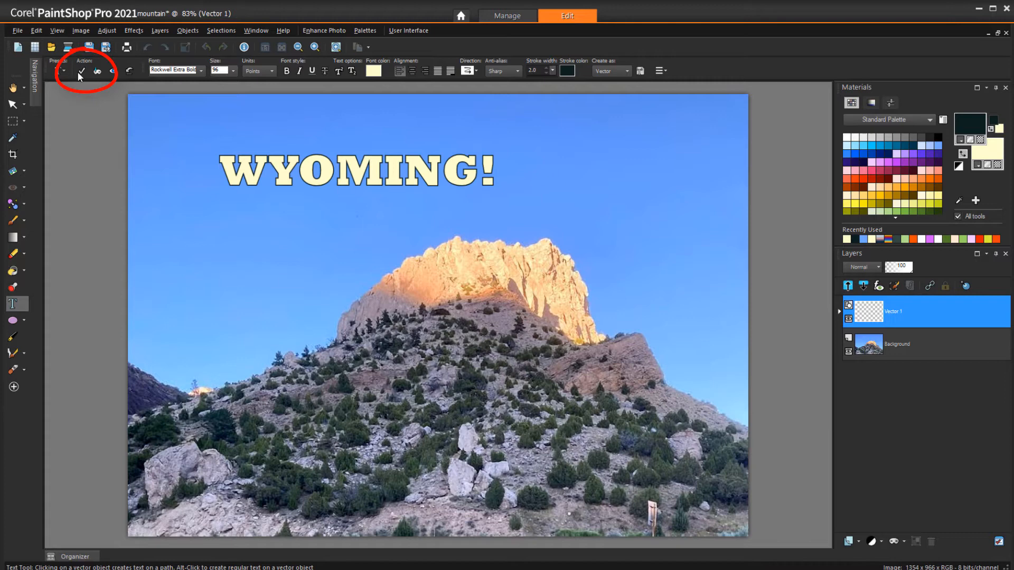
left_click(81, 70)
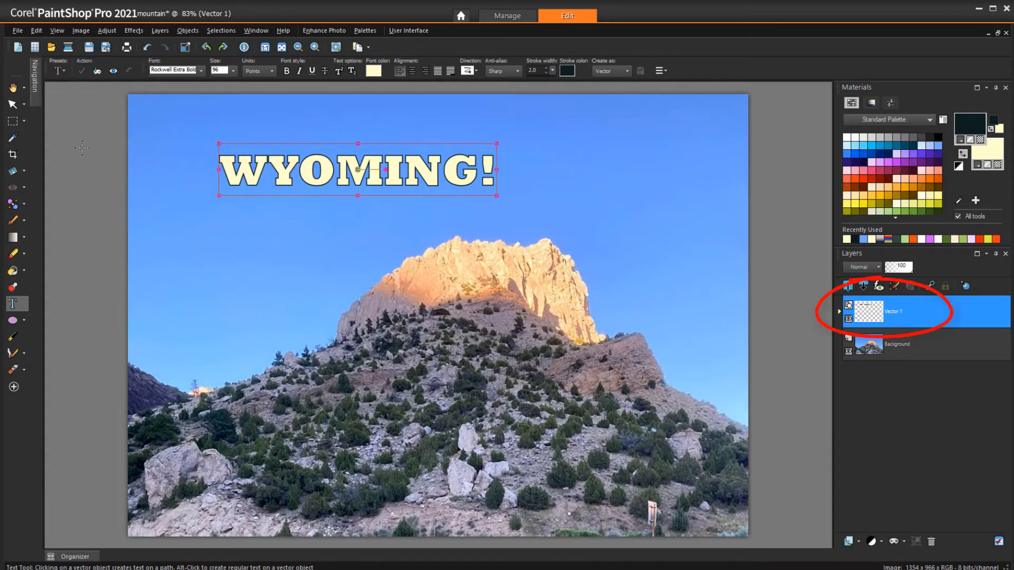
left_click(188, 31)
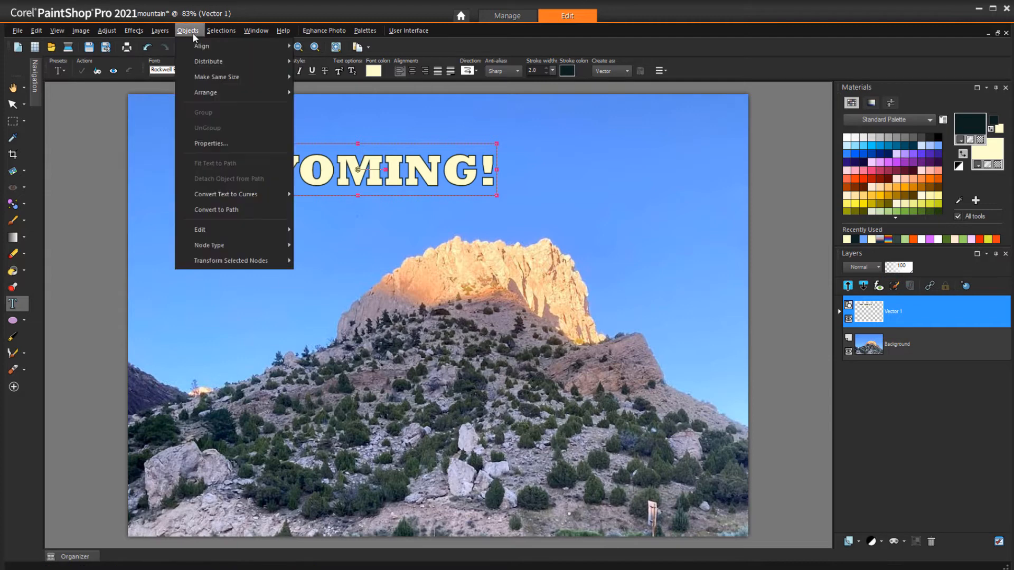
mouse_move(226, 195)
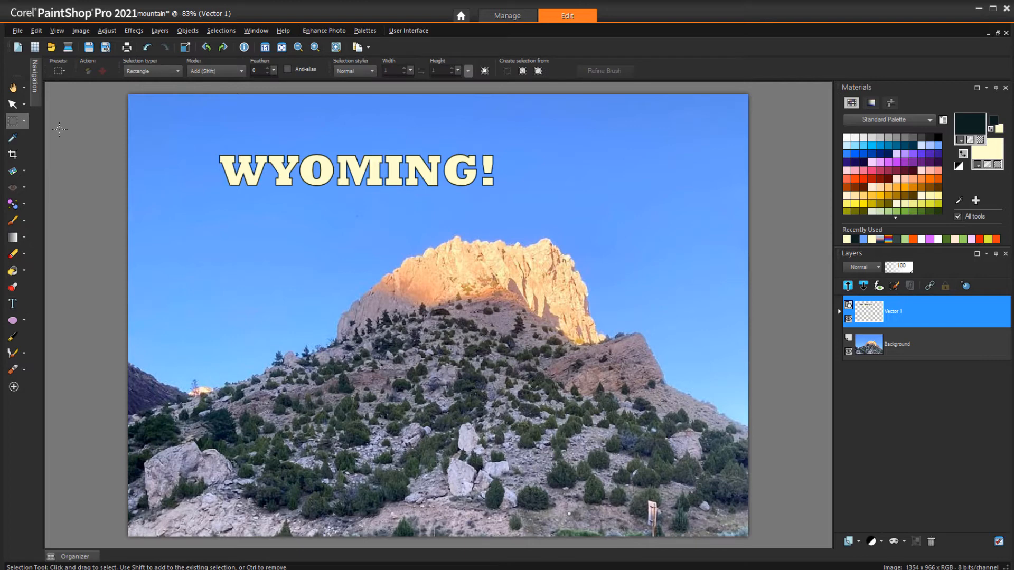
left_click(11, 104)
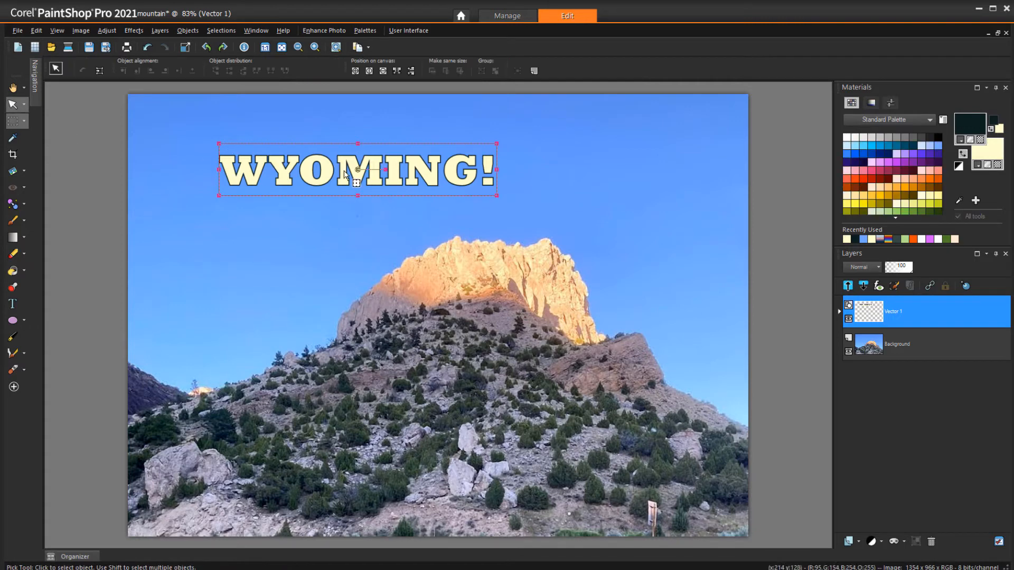
Step: Convert the selected WYOMING! text to curves as a single shape from the right-click menu
right_click(355, 169)
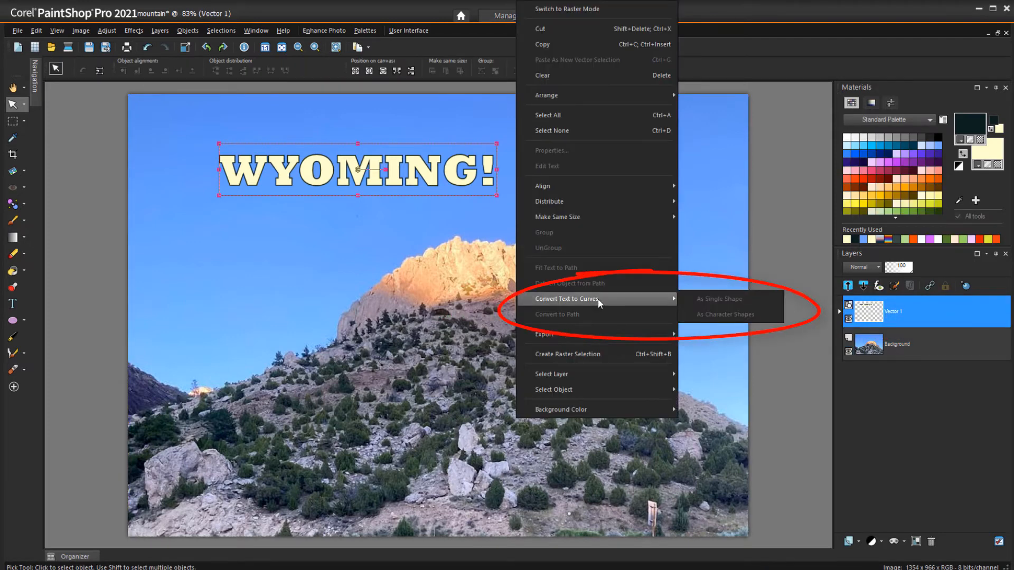
left_click(724, 315)
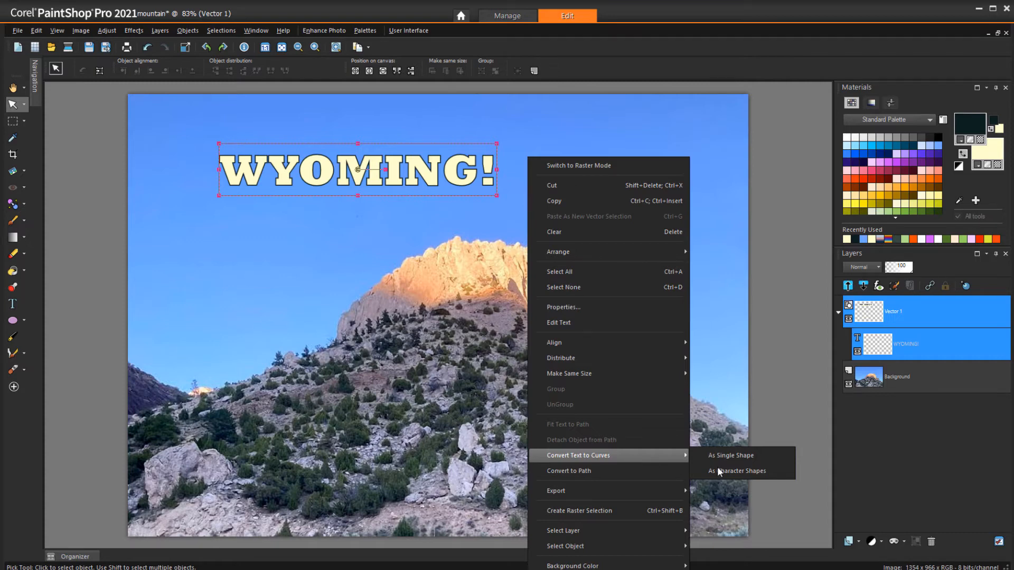
mouse_move(740, 455)
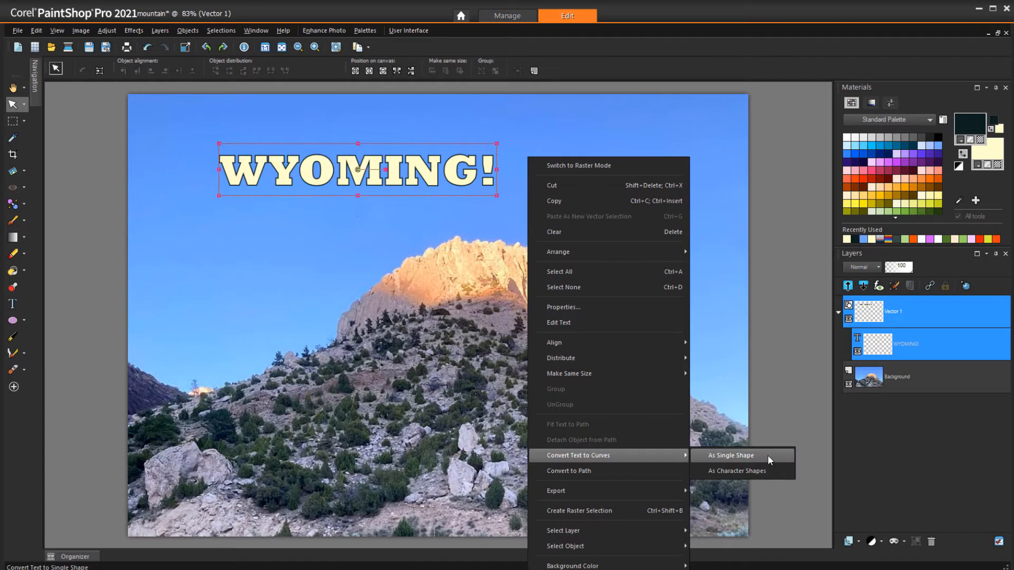
left_click(730, 455)
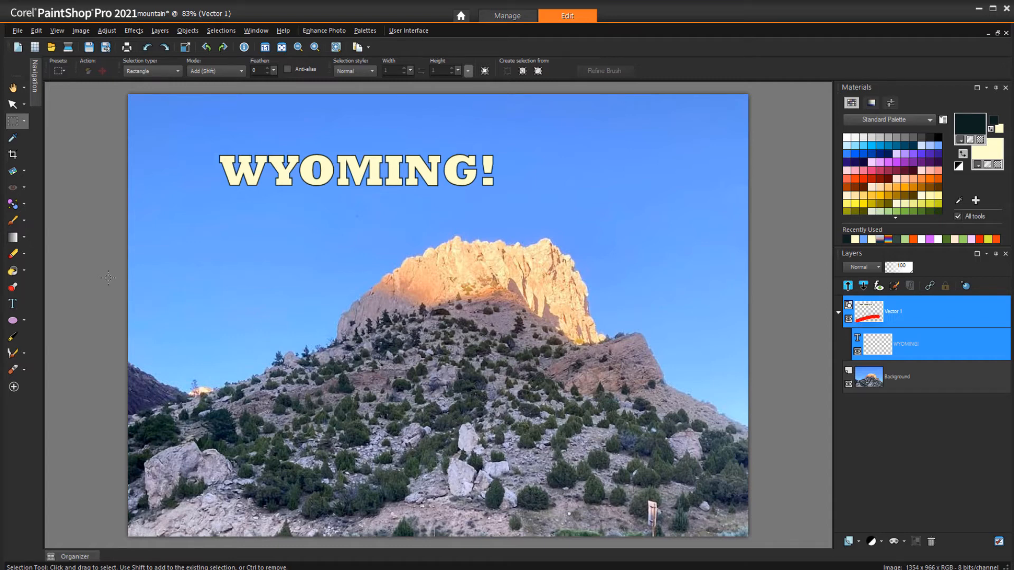
Step: Draw a freehand Pen curve over the peak and fit the WYOMING! text to that path
left_click(13, 336)
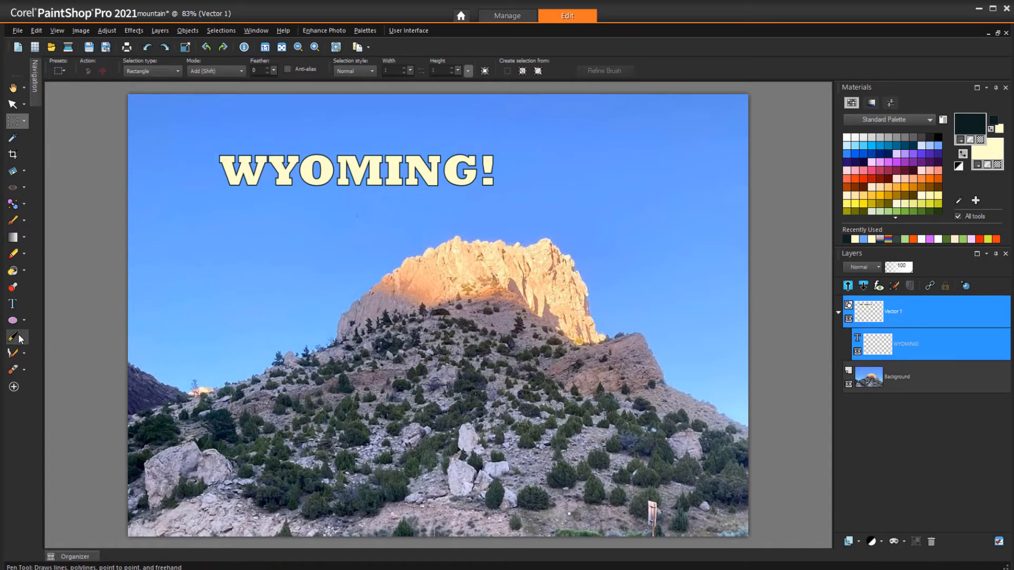
left_click_drag(166, 364, 231, 356)
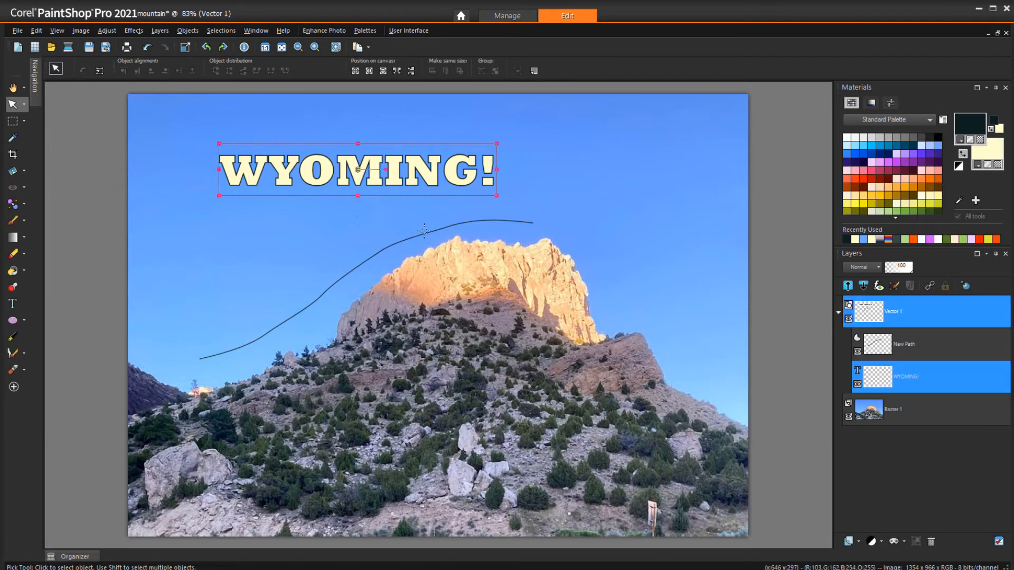
right_click(423, 231)
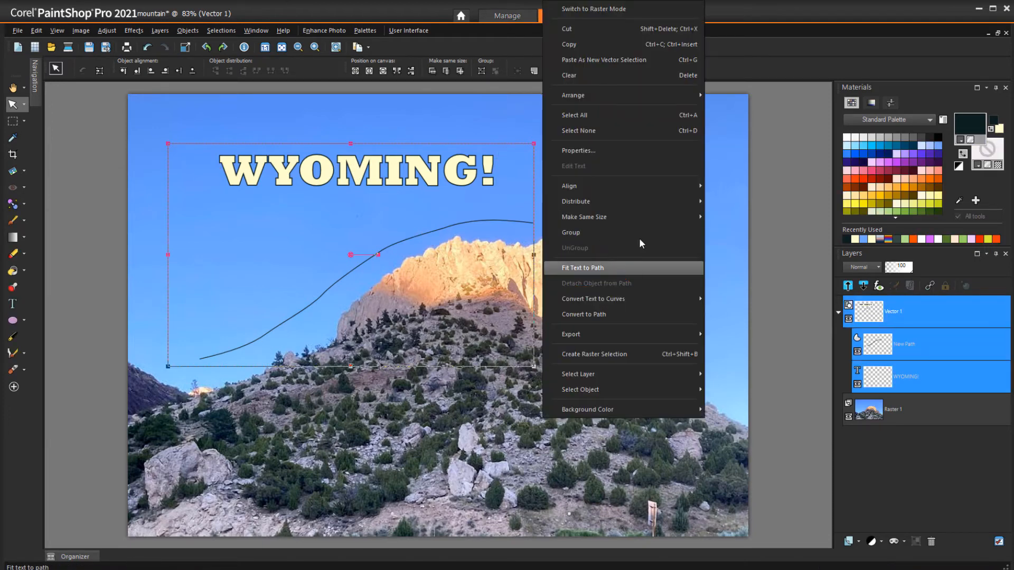
left_click(582, 267)
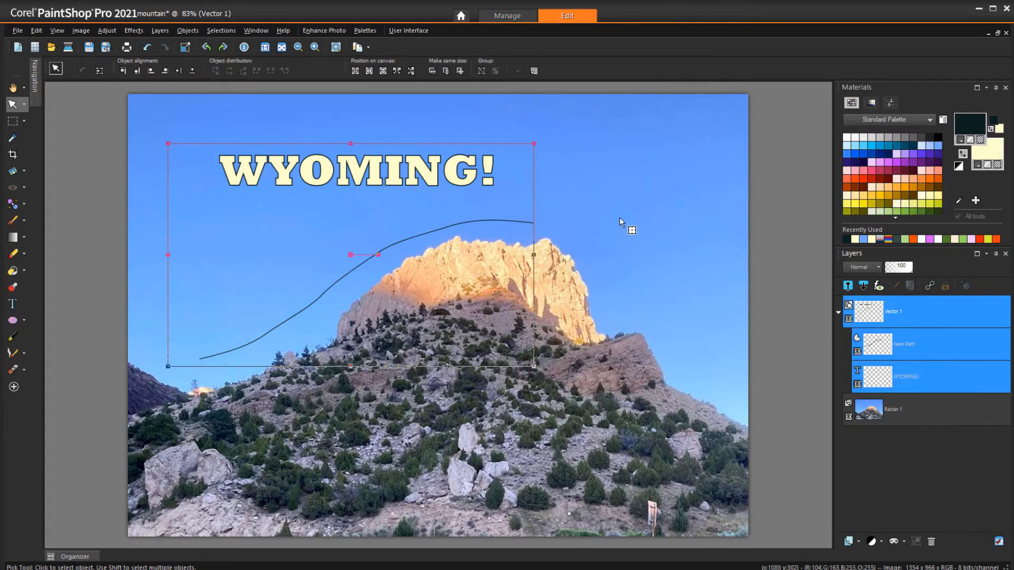
left_click(633, 271)
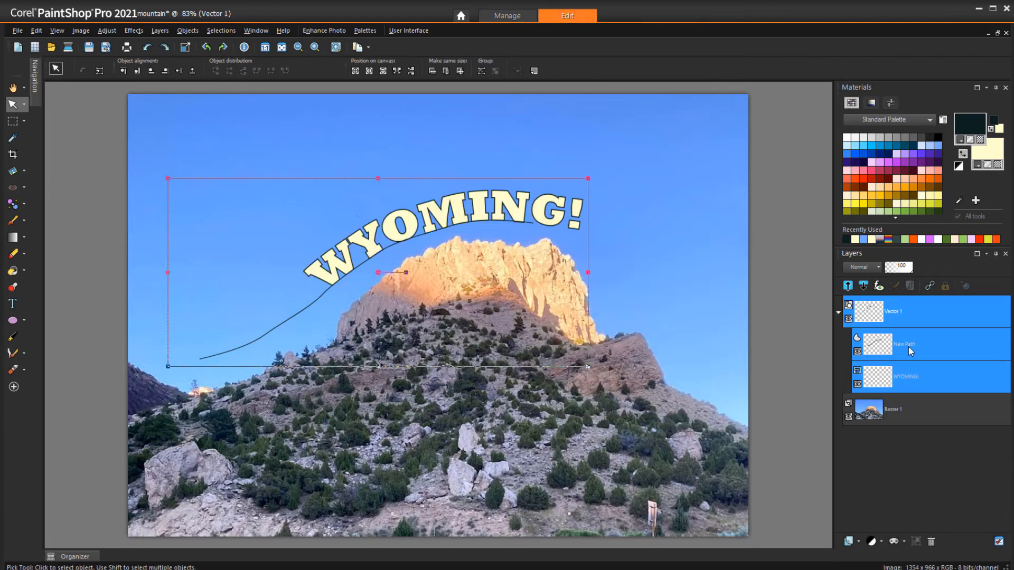
left_click(904, 377)
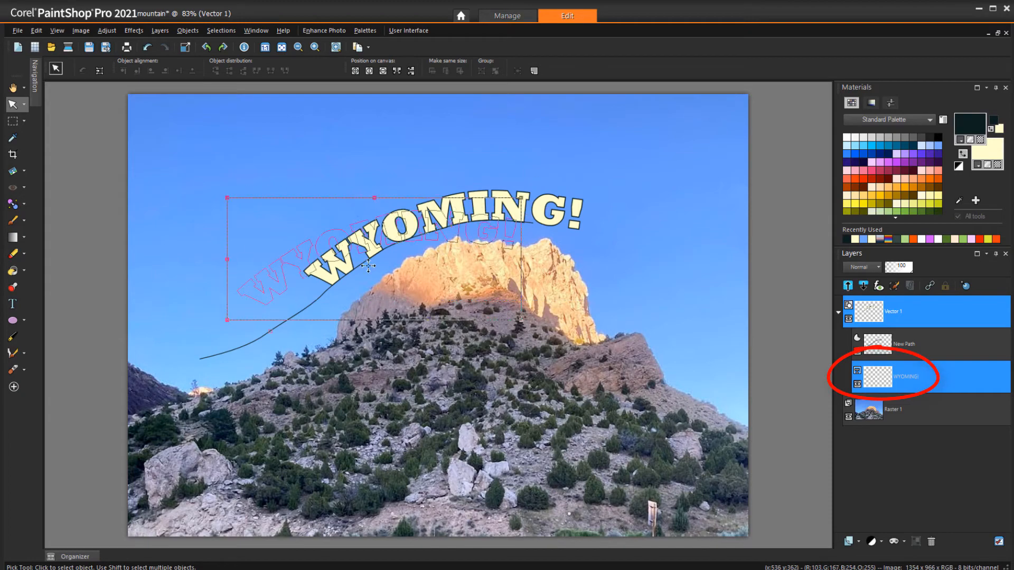
left_click(898, 409)
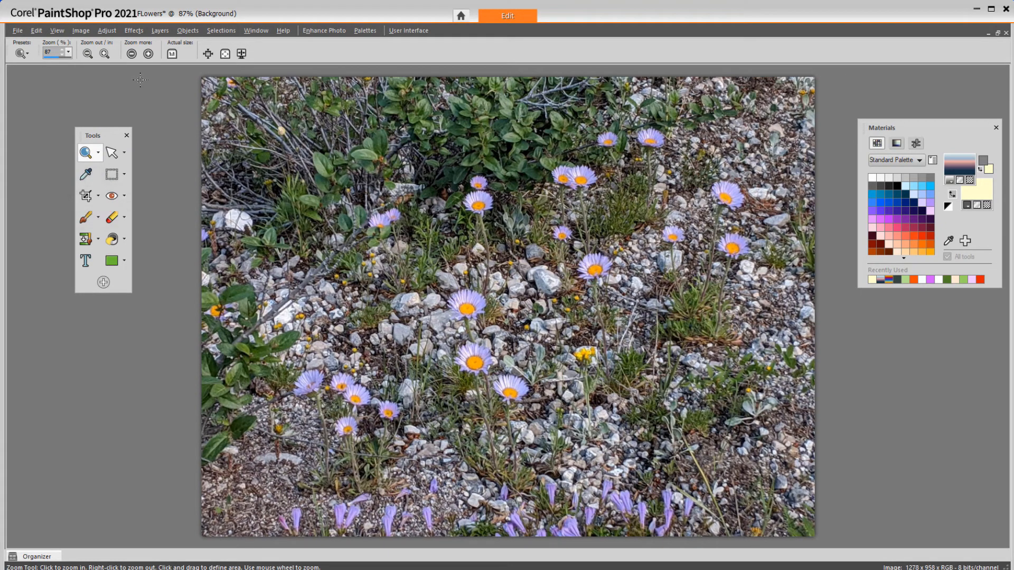
Step: Show the View menu's workspace options over the Flowers photo
left_click(57, 31)
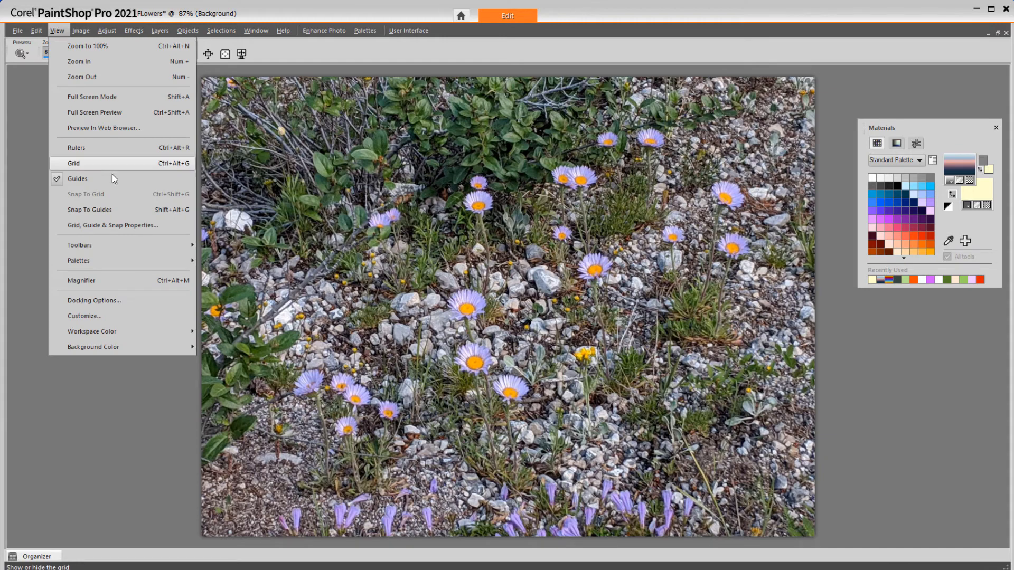
mouse_move(79, 244)
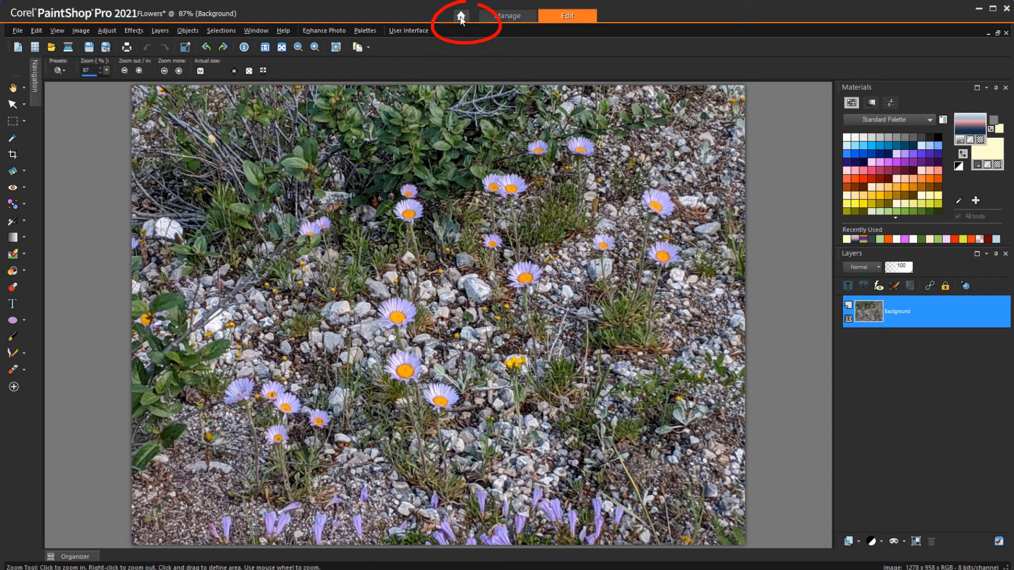
Step: Return to the Welcome page from the Home tab
left_click(460, 14)
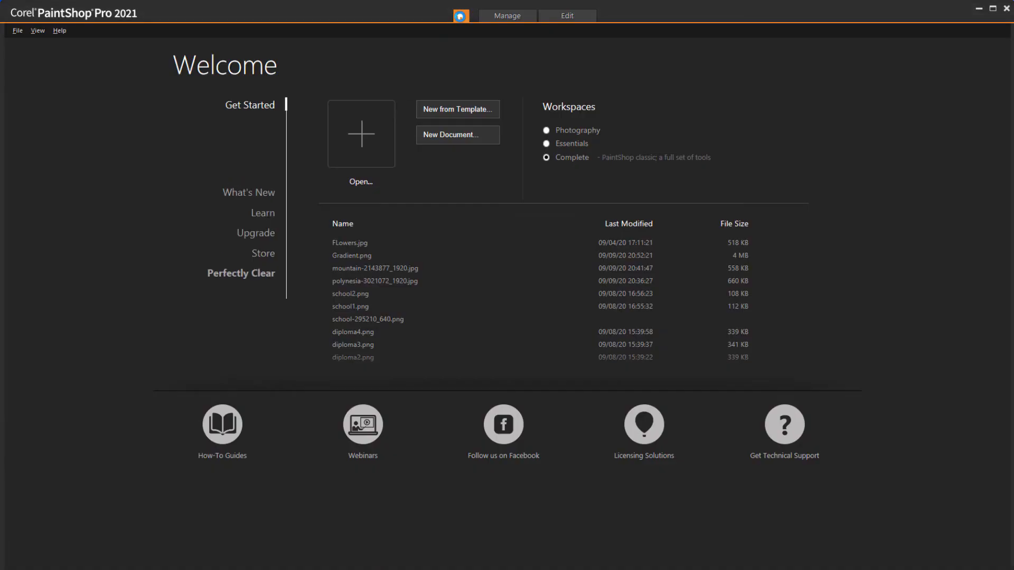
left_click(461, 15)
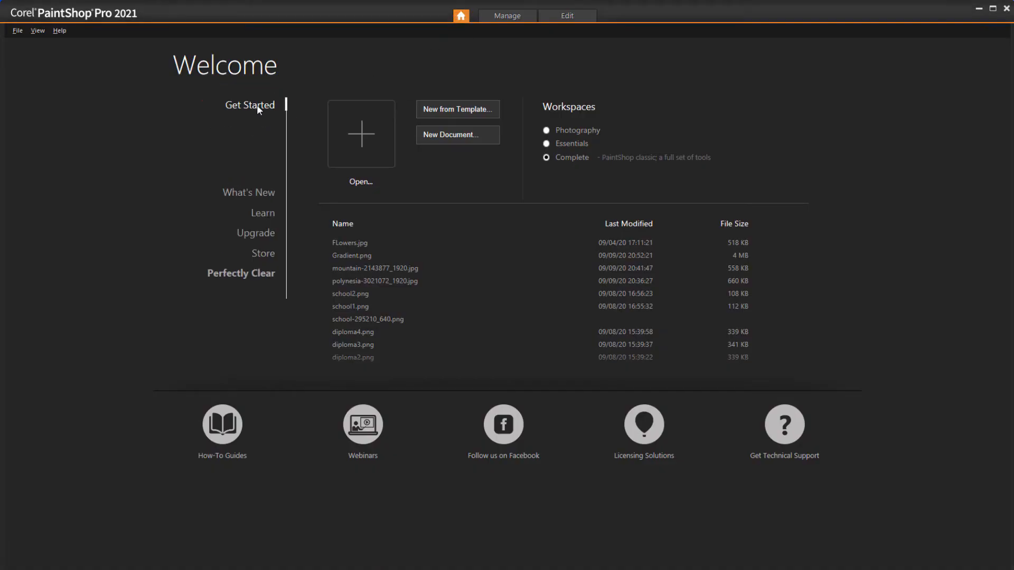
mouse_move(337, 78)
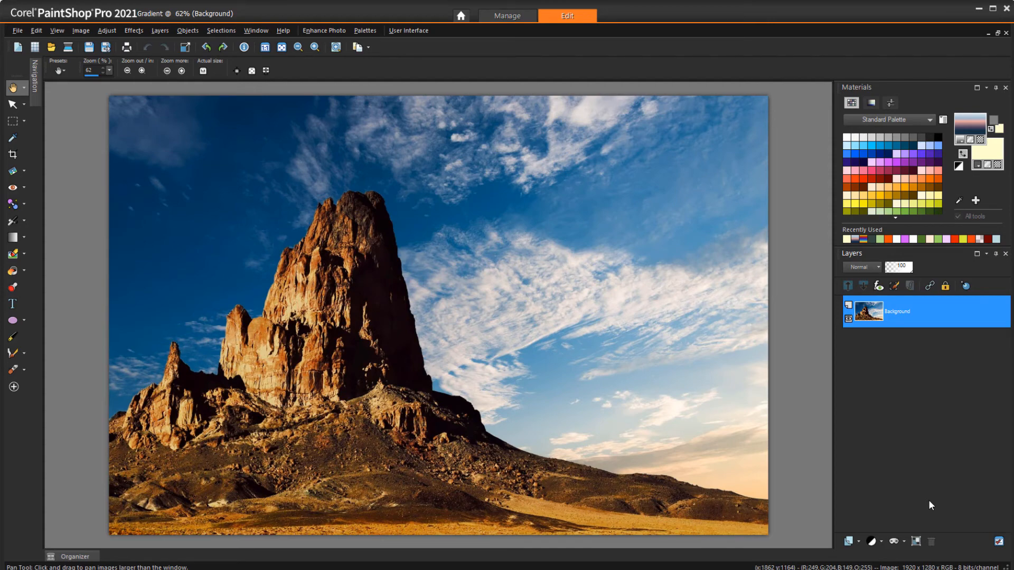
Step: Create a new raster layer named Sky, then make the Background layer active again
left_click(847, 541)
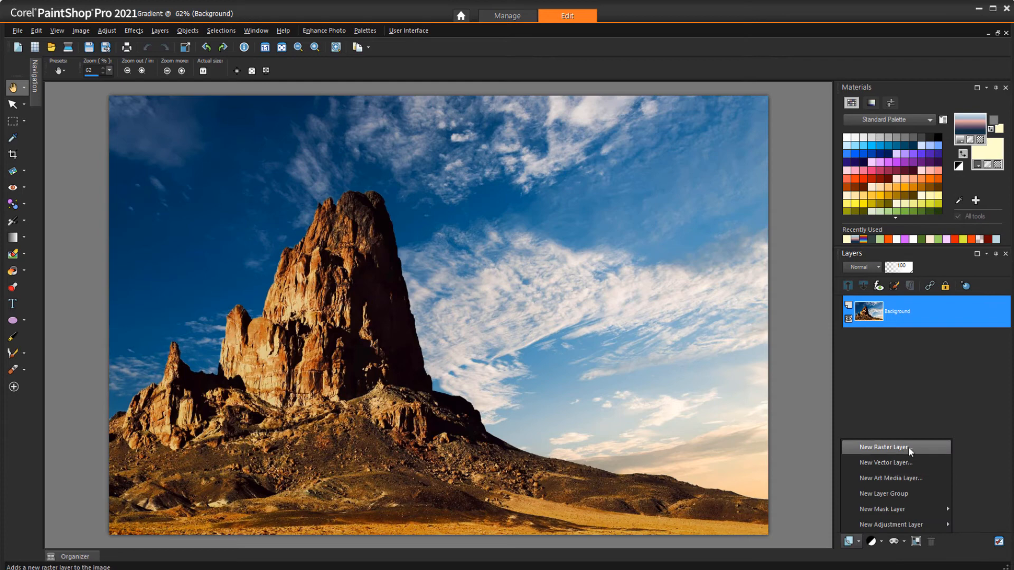
left_click(891, 447)
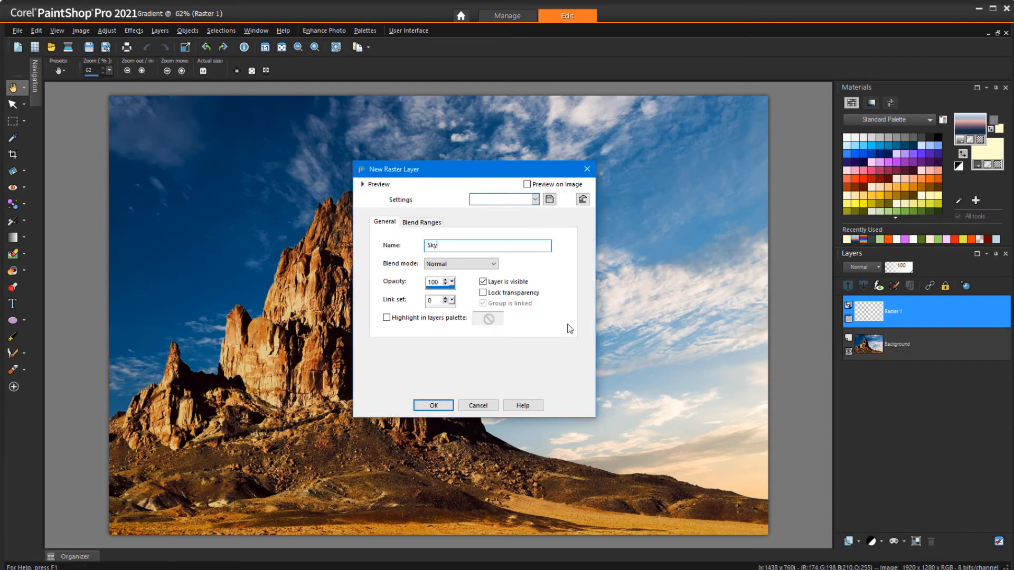
left_click(432, 404)
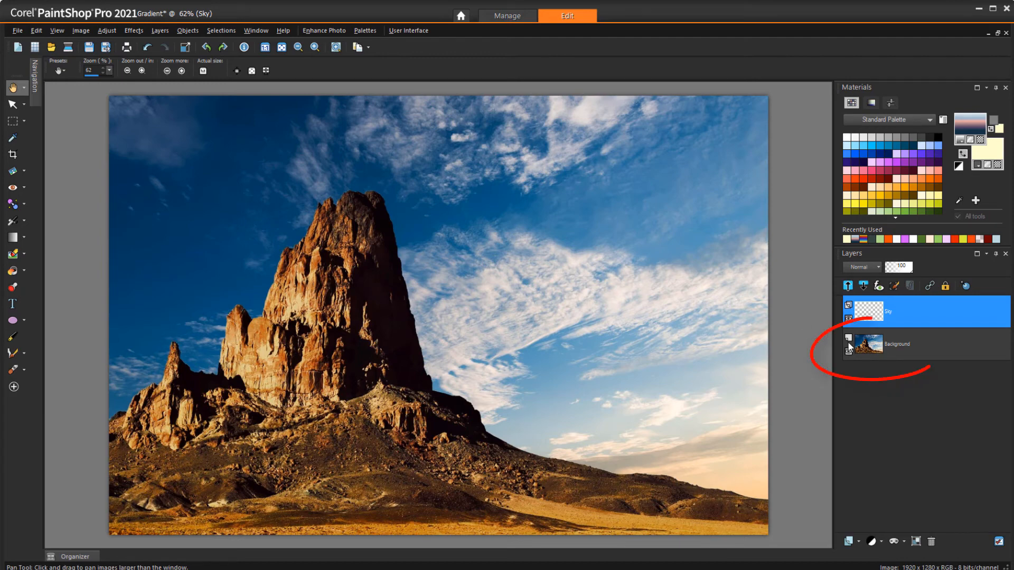
left_click(905, 343)
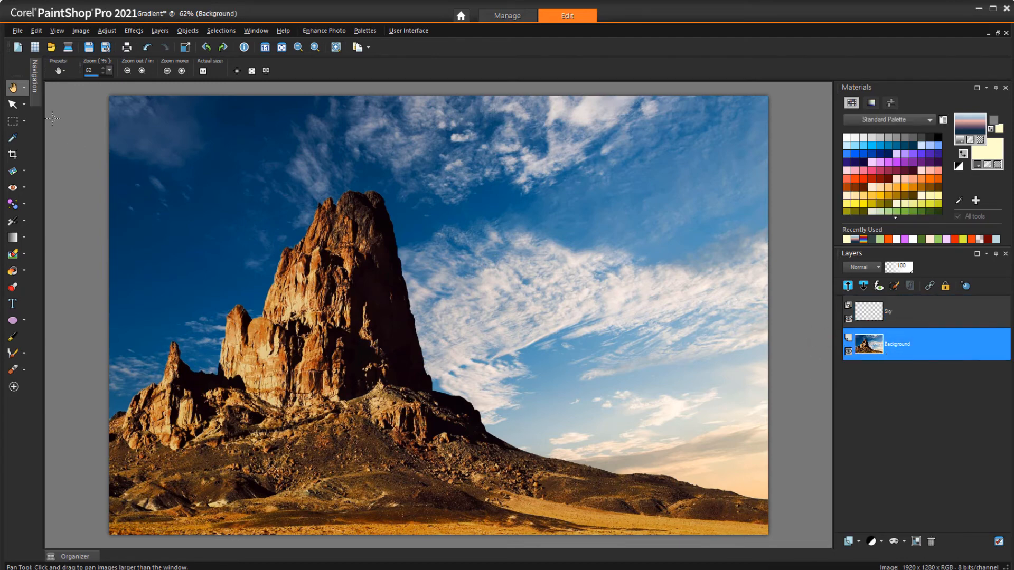
Step: Select the sky around the rock spire with the Smart Selection Brush, activate the Sky layer and choose Gradient Fill
left_click(12, 122)
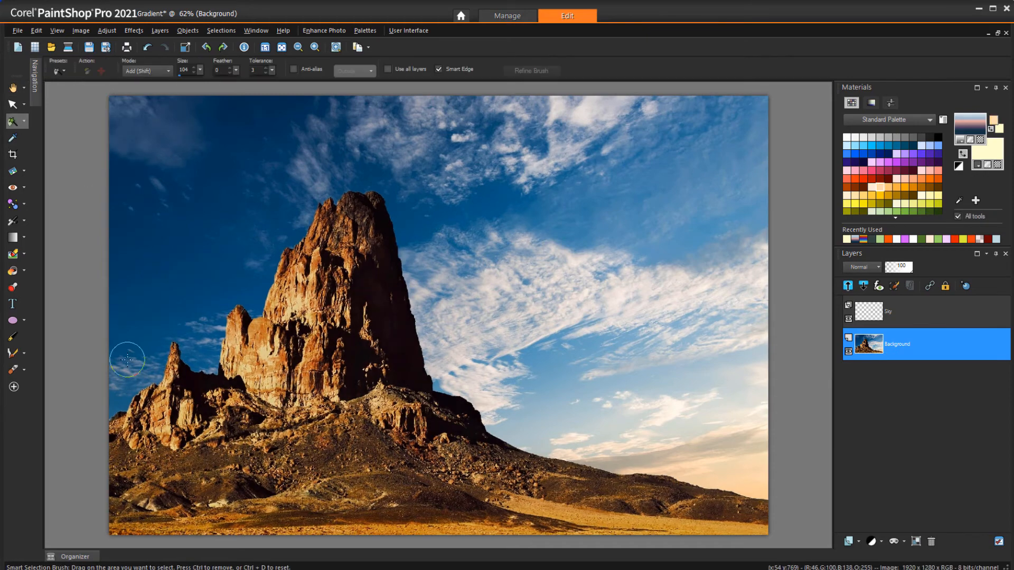
left_click_drag(128, 359, 655, 439)
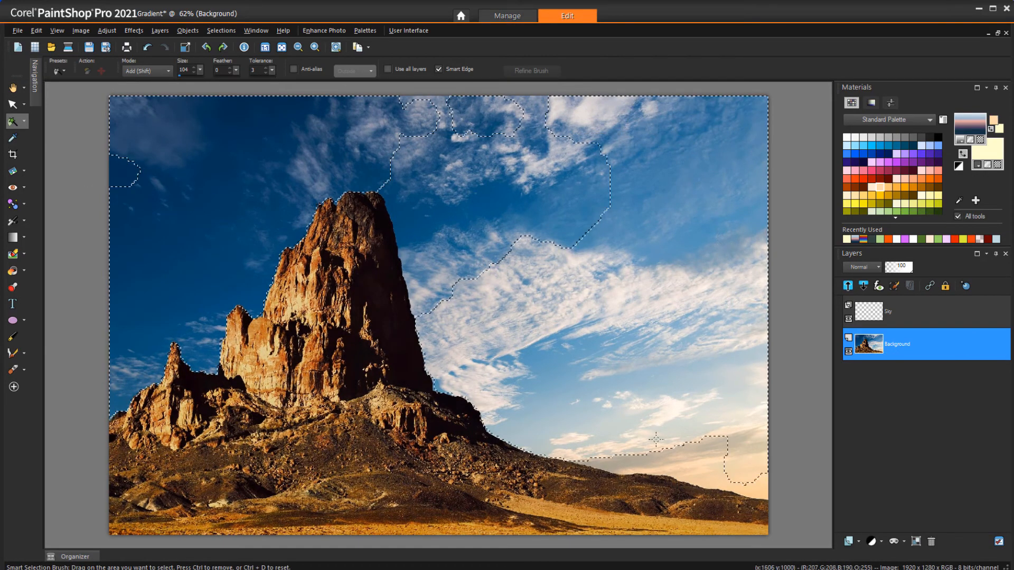
left_click(917, 311)
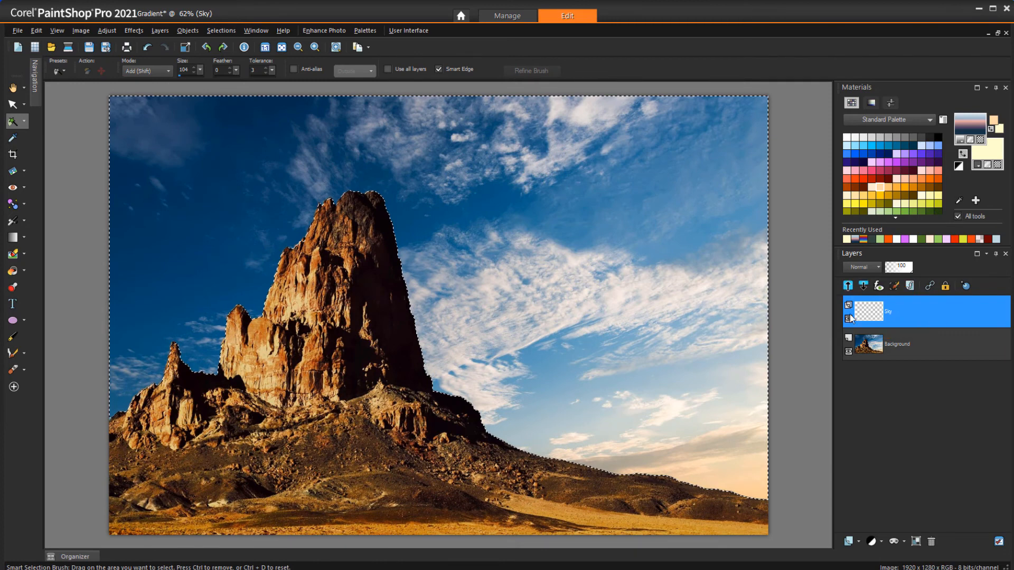
left_click(20, 253)
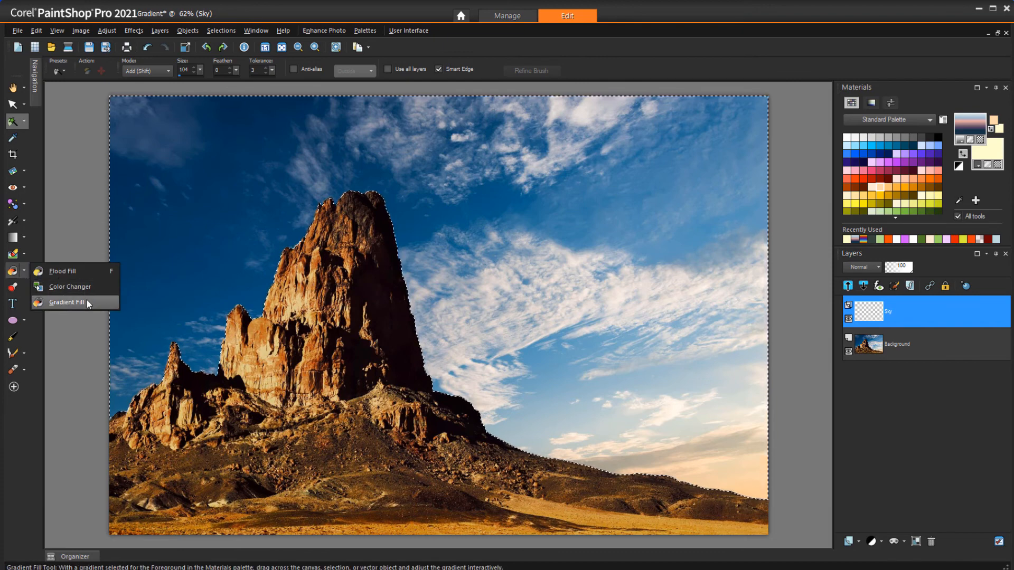
left_click(67, 303)
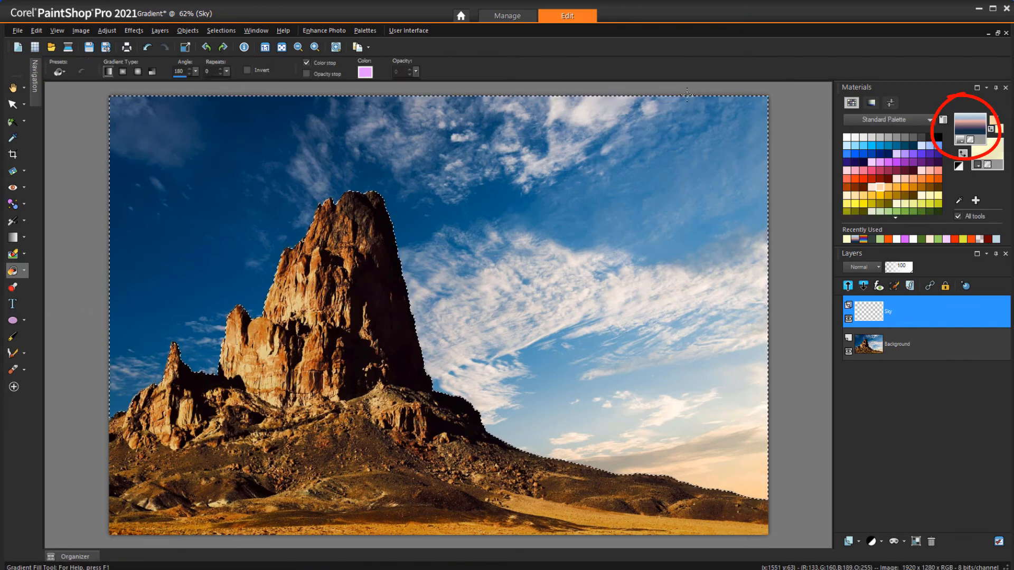